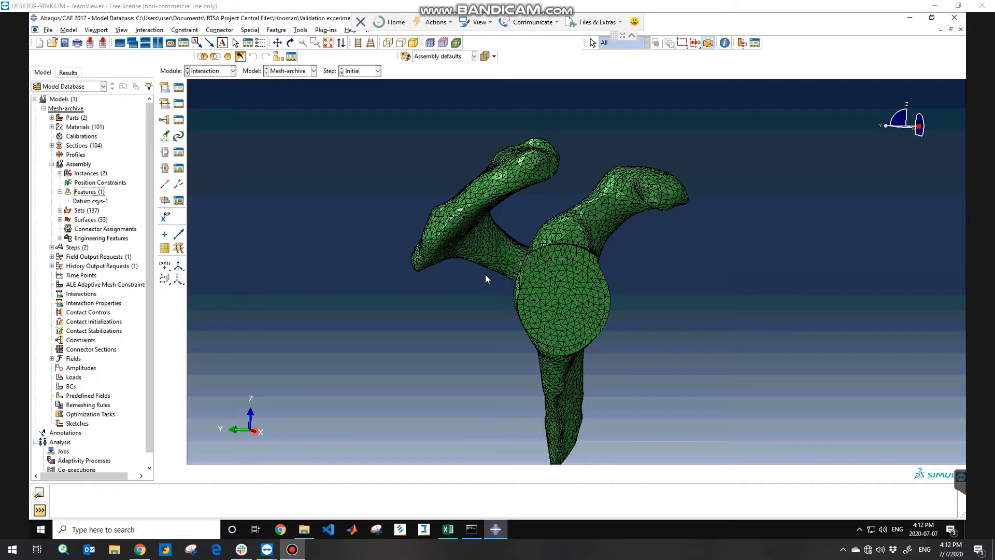
mouse_move(565, 316)
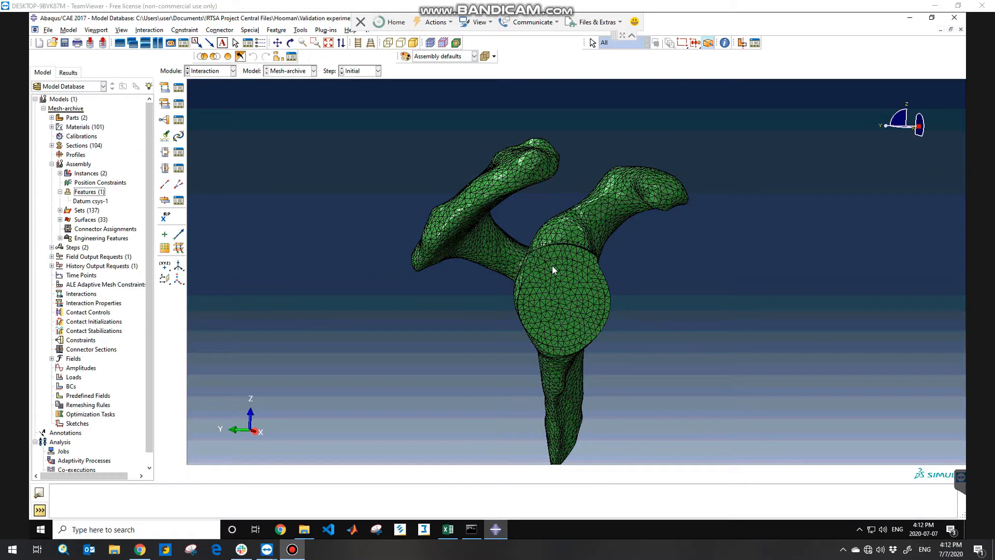
mouse_move(561, 274)
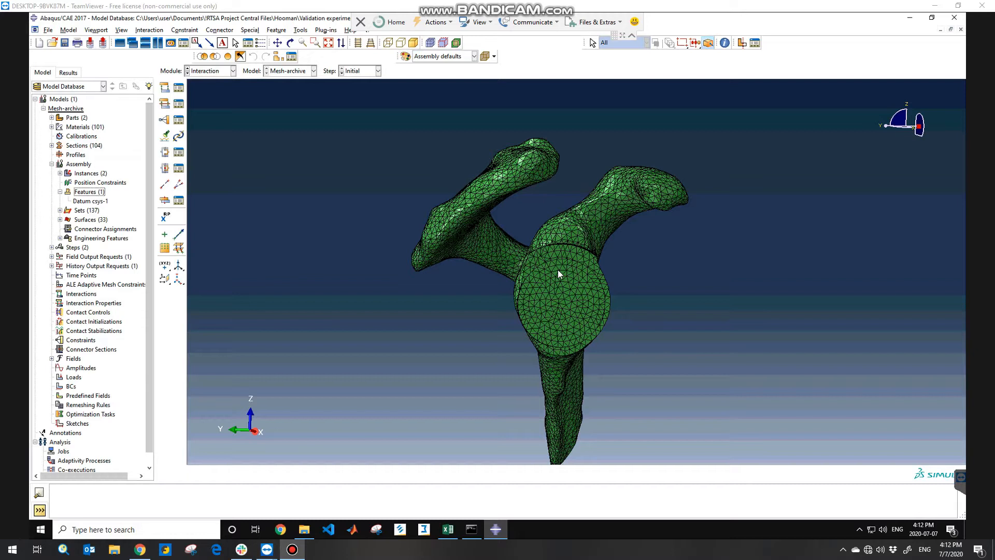
mouse_move(595, 375)
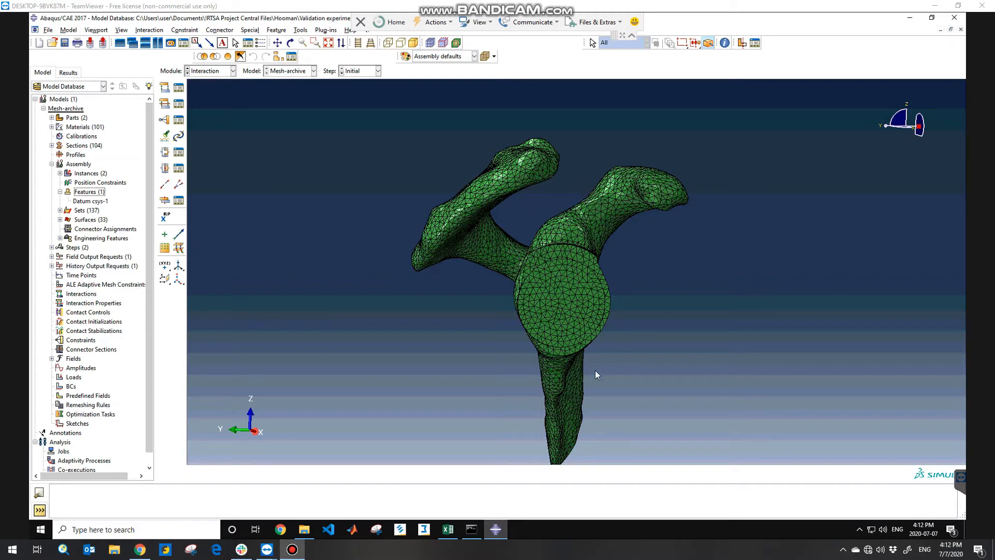
mouse_move(548, 399)
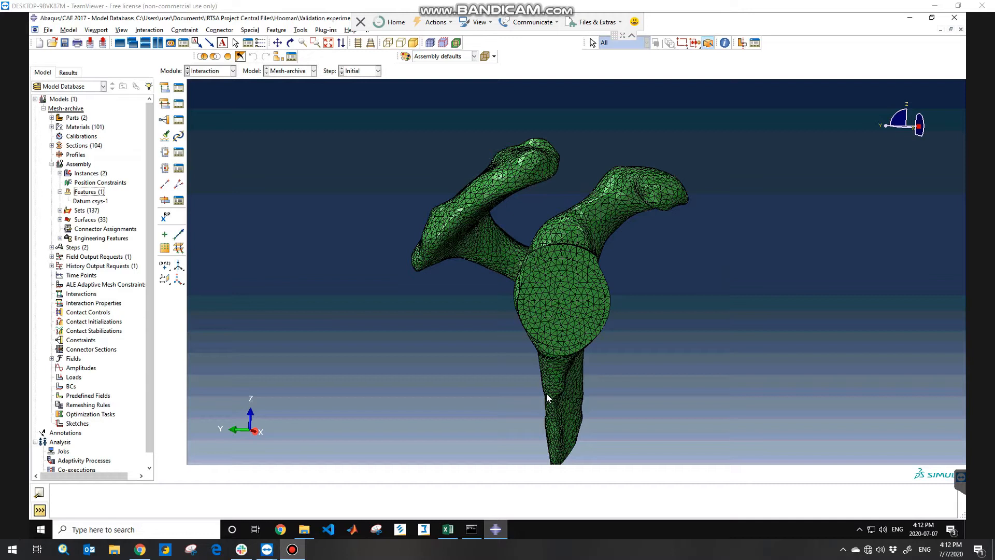
mouse_move(539, 392)
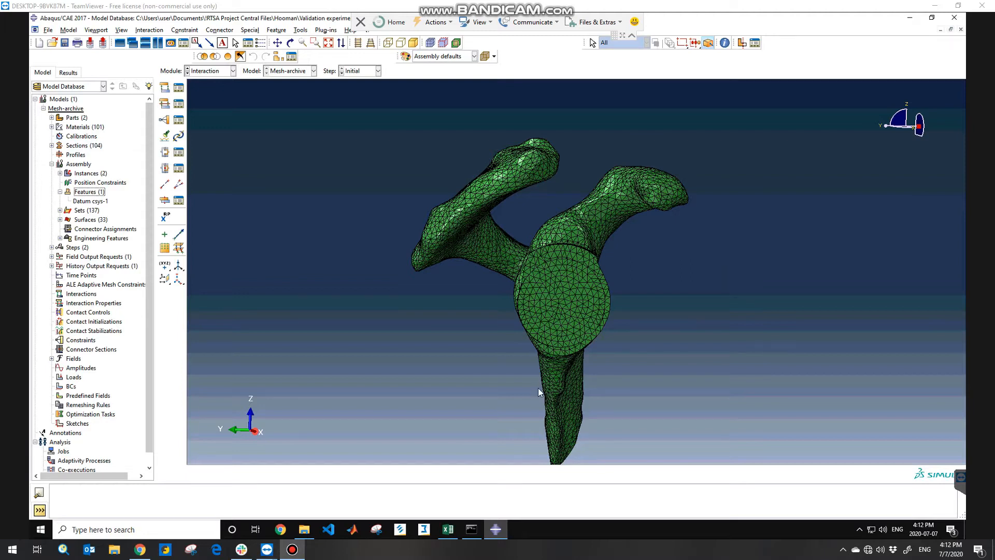
mouse_move(554, 357)
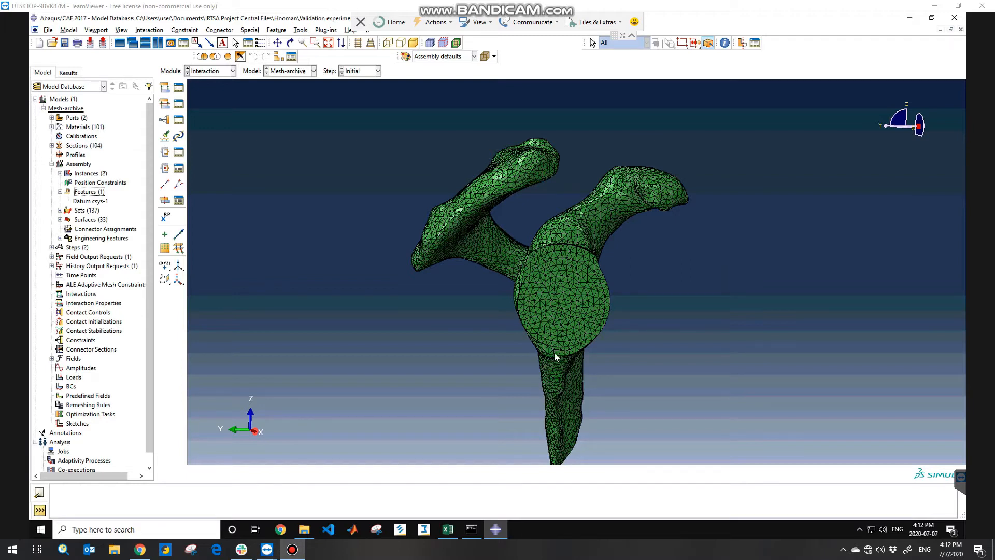
mouse_move(573, 322)
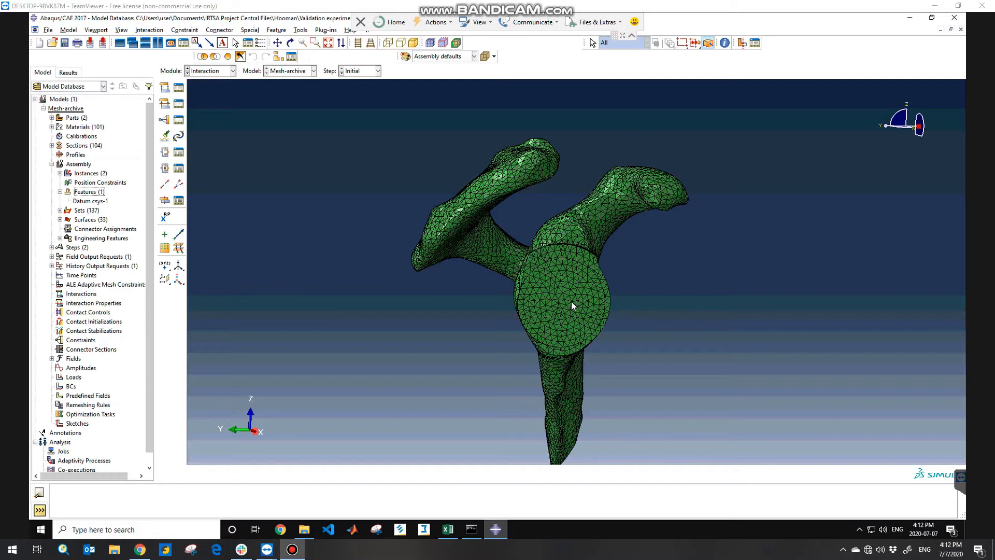
mouse_move(583, 313)
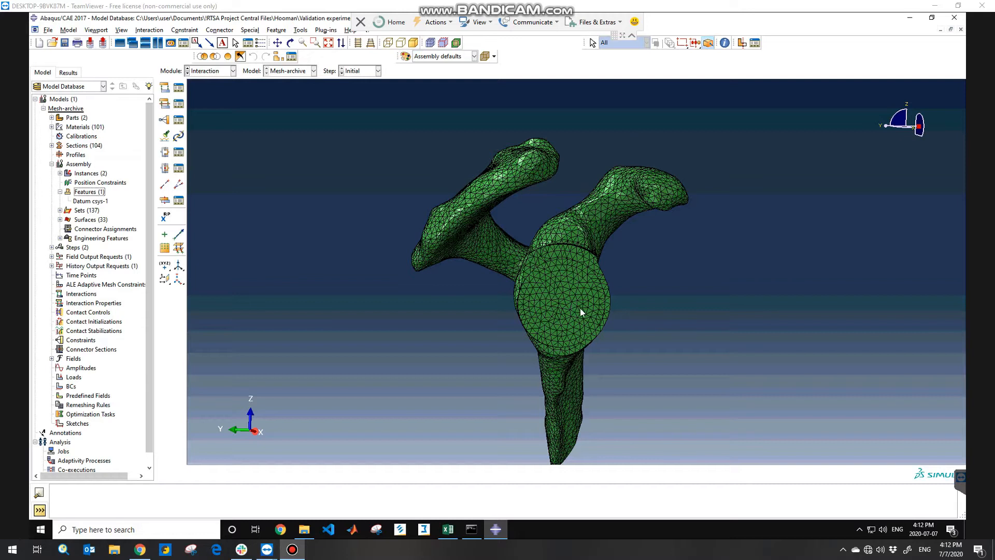
mouse_move(576, 301)
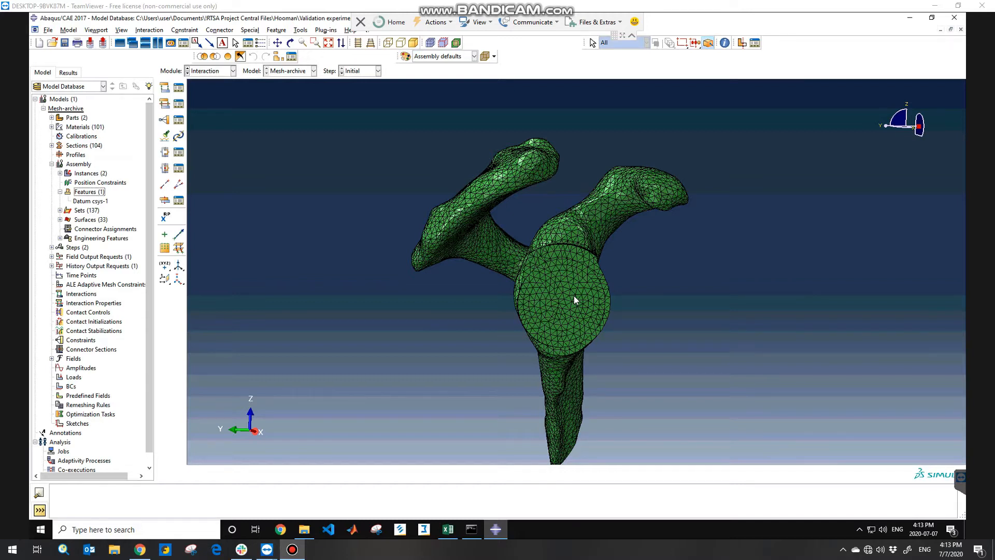
mouse_move(574, 311)
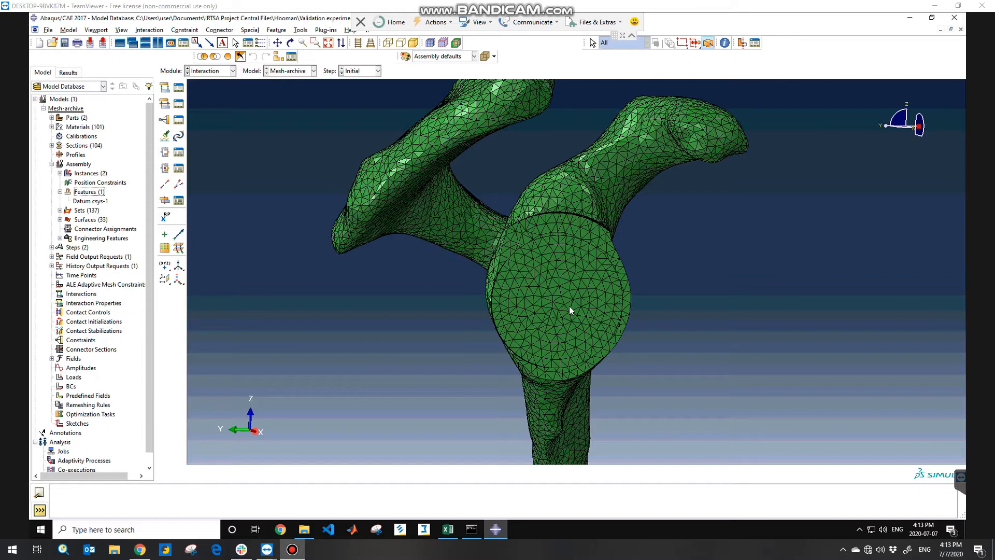
mouse_move(404, 206)
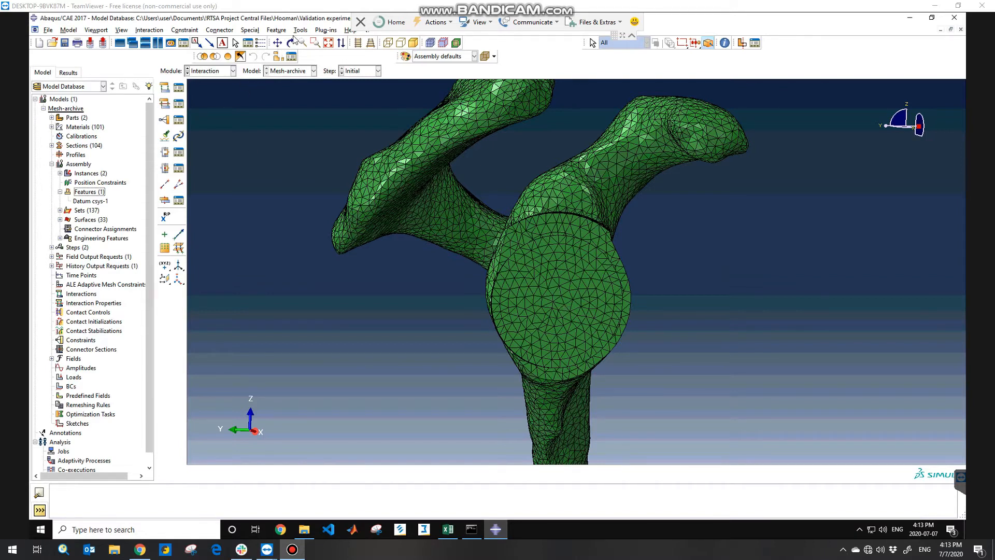
Create a rectangular three-point datum CSYS named 'loading', with its origin at the plate centre
click(300, 29)
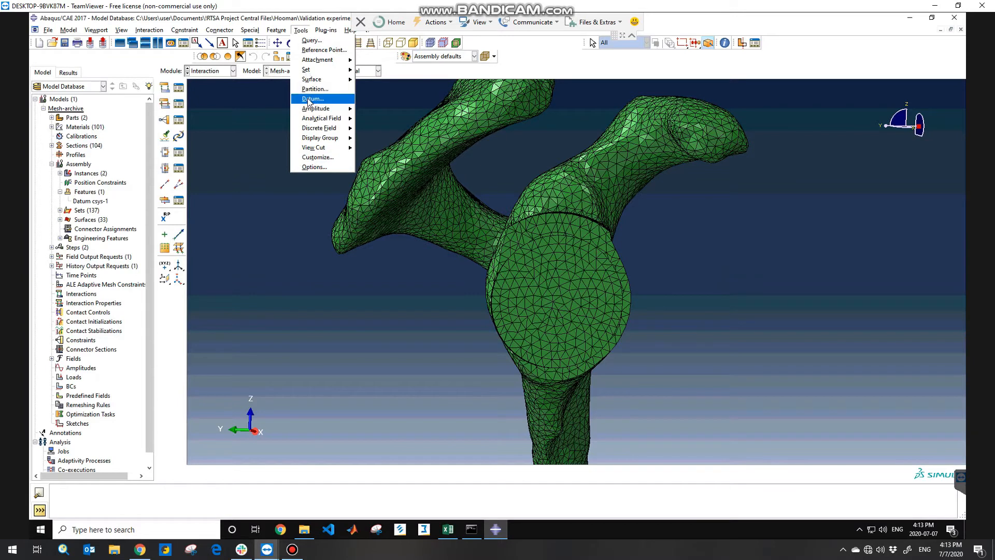
click(310, 99)
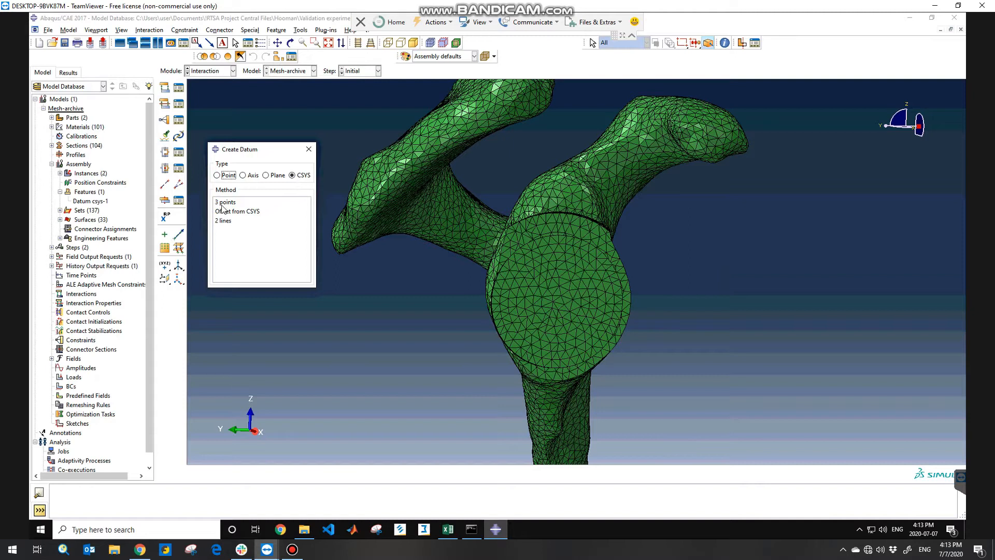
click(225, 201)
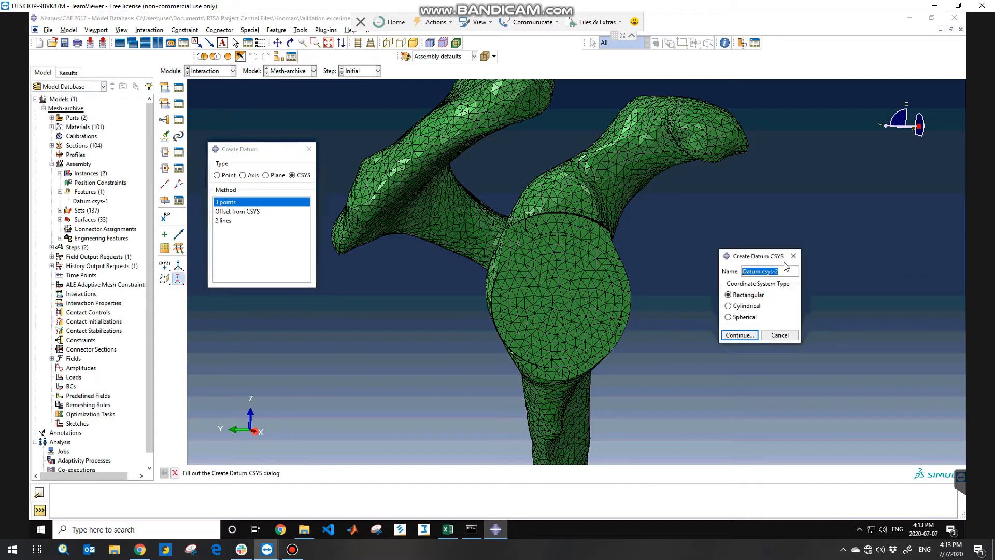
text(loading)
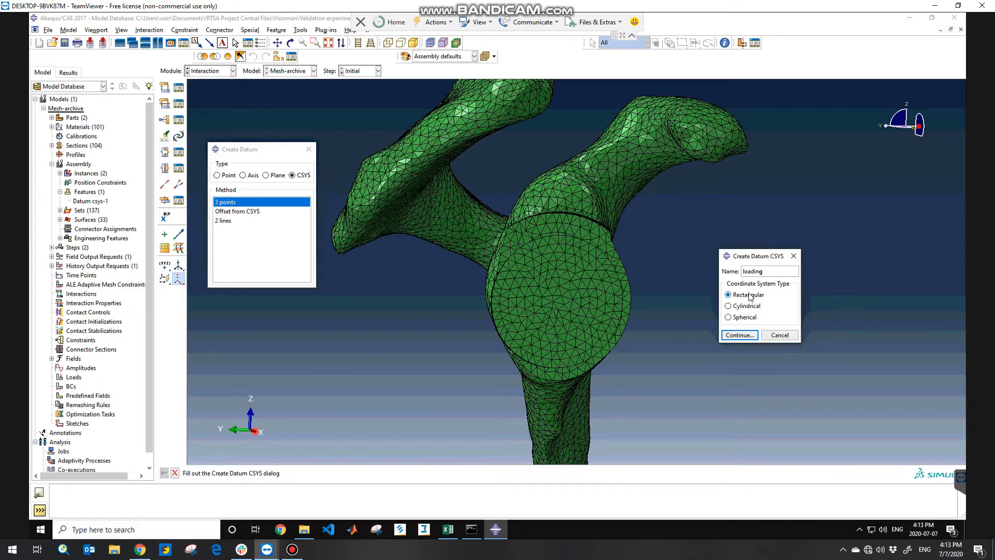
click(739, 334)
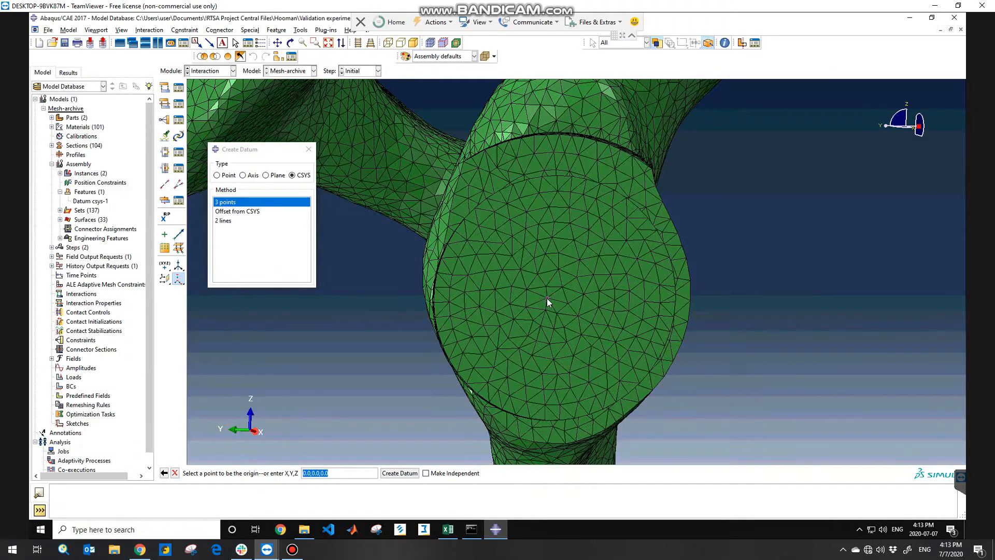
click(549, 302)
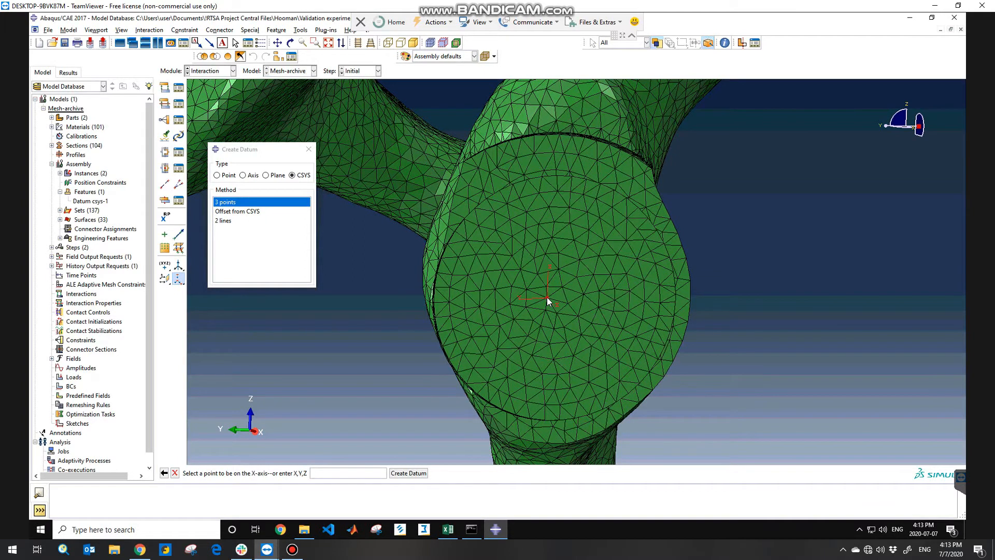
mouse_move(677, 297)
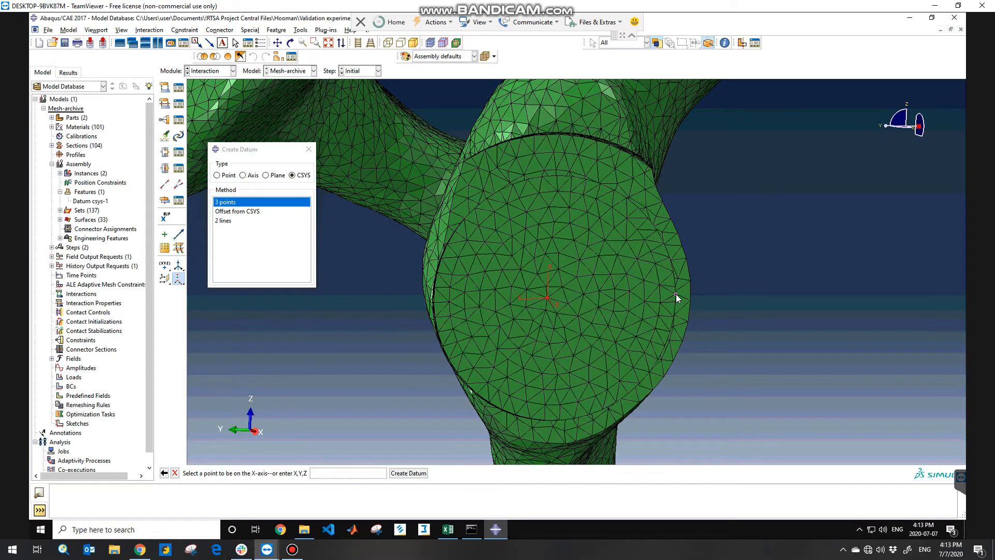
click(677, 294)
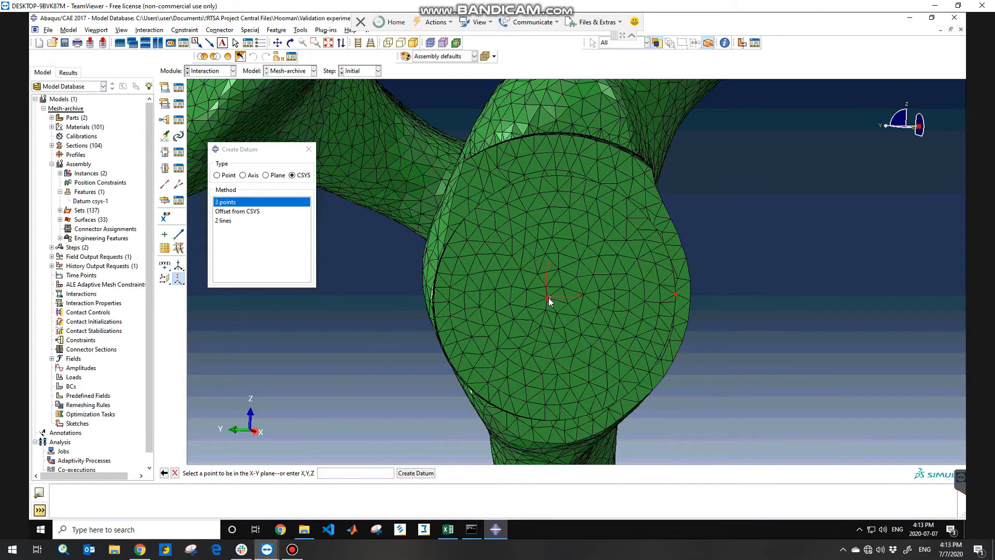
mouse_move(552, 219)
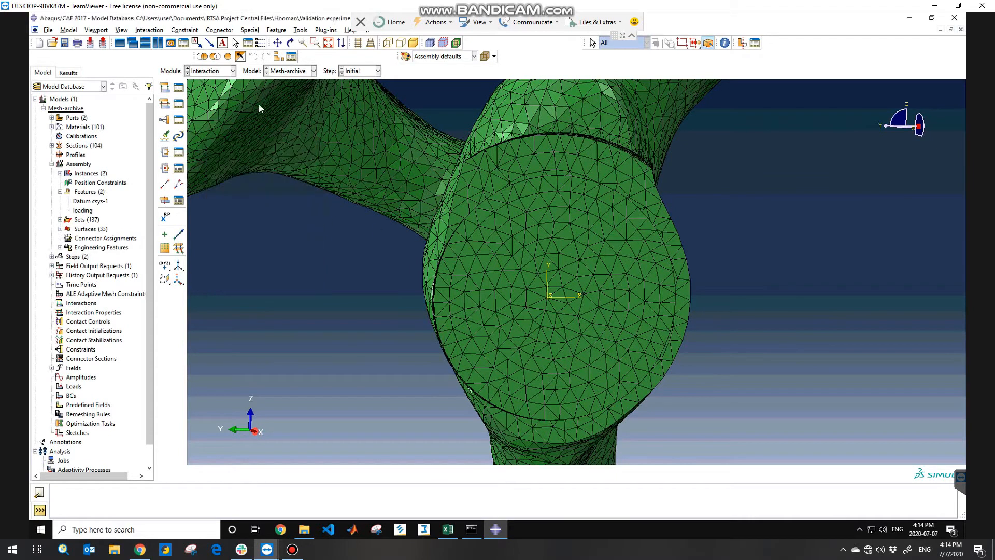
mouse_move(220, 74)
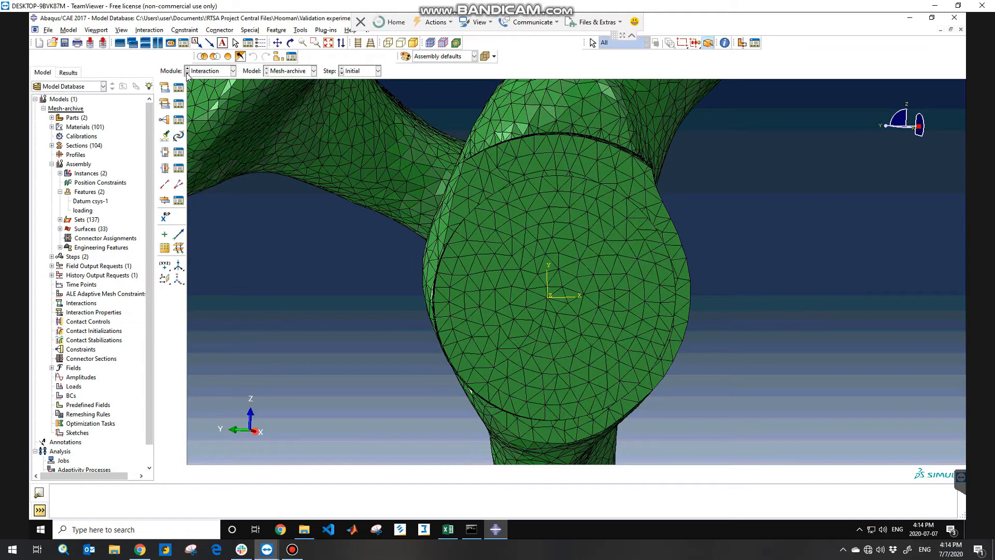
mouse_move(164, 120)
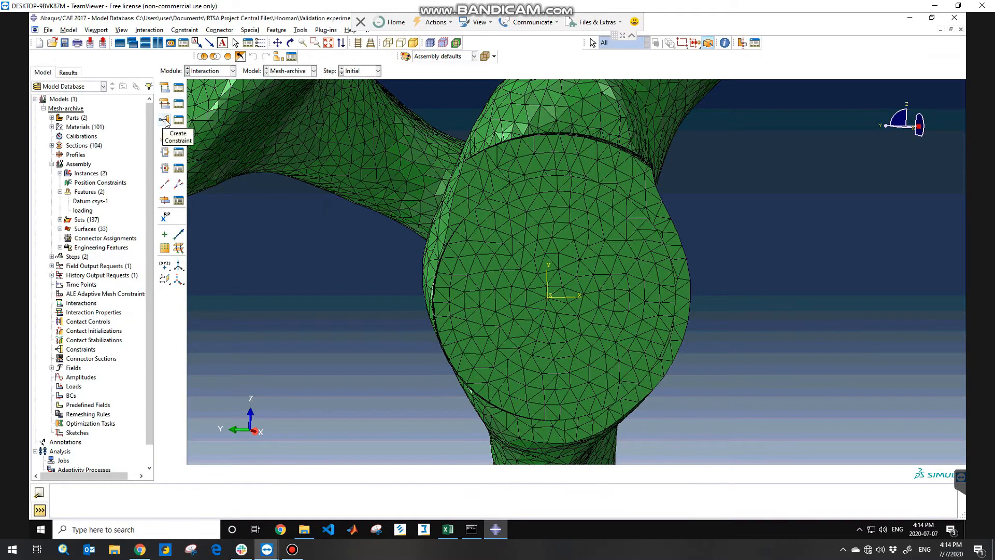
Begin a Coupling constraint named 'moment'
click(164, 120)
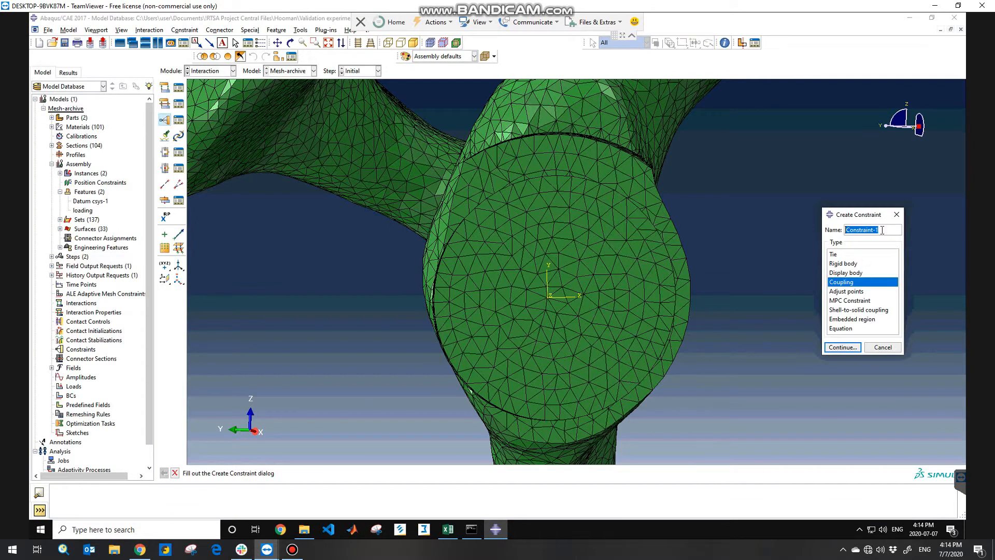
text(moment)
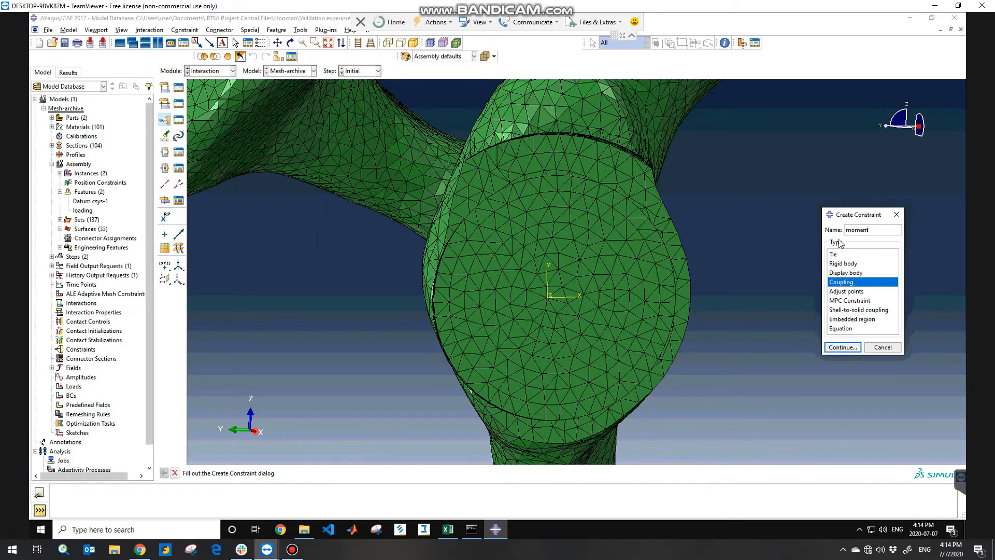
click(842, 347)
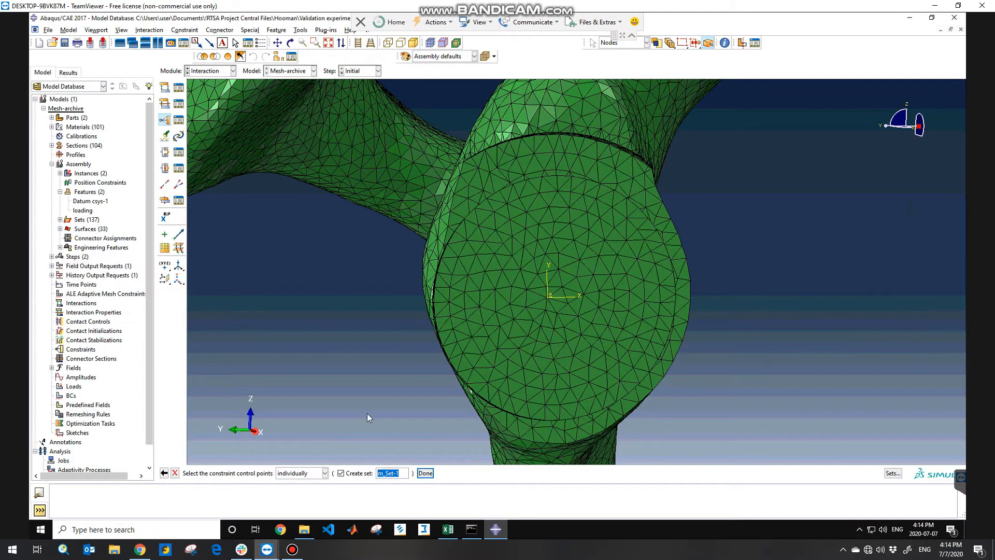
mouse_move(473, 340)
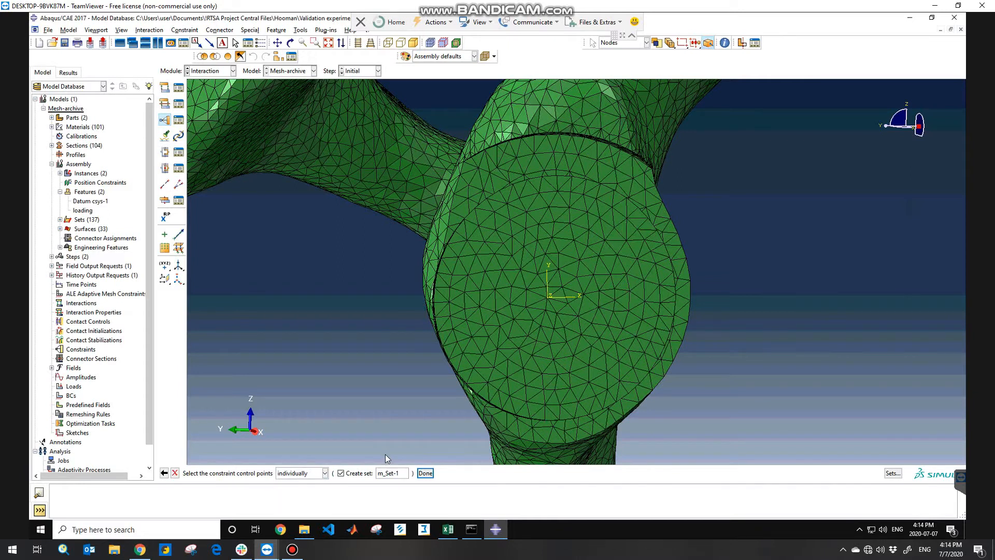
mouse_move(550, 305)
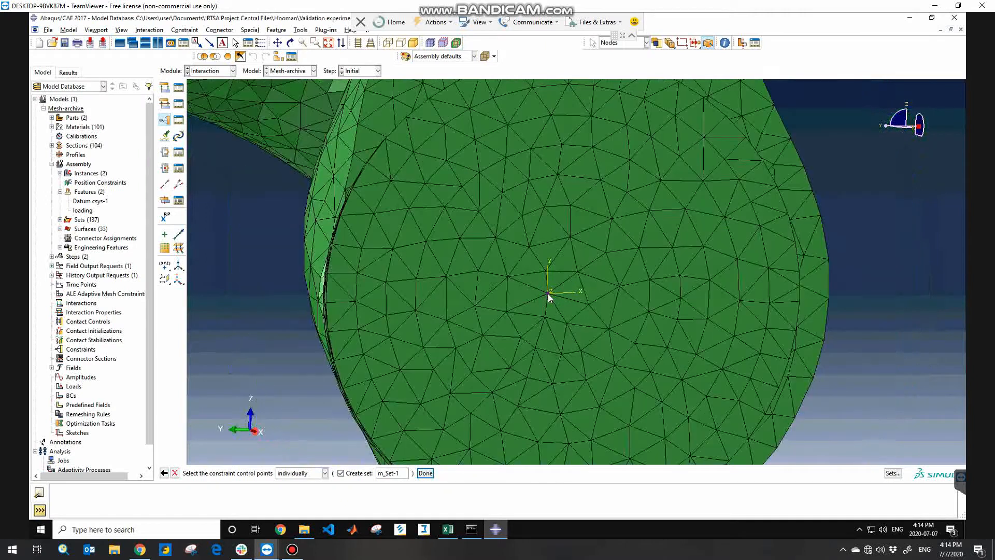
Kinematically couple the reference point to the circular base face in the 'loading' CSYS
click(424, 472)
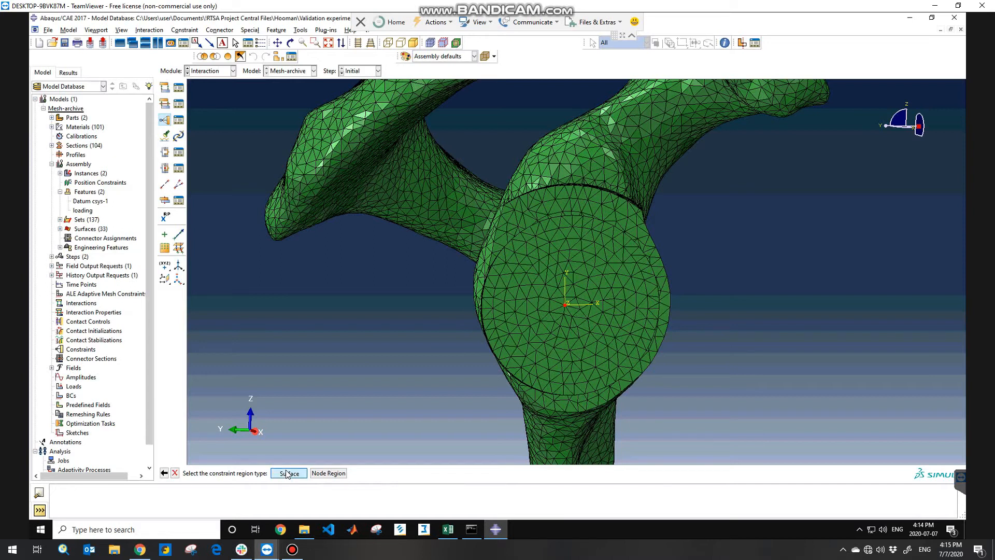
click(288, 472)
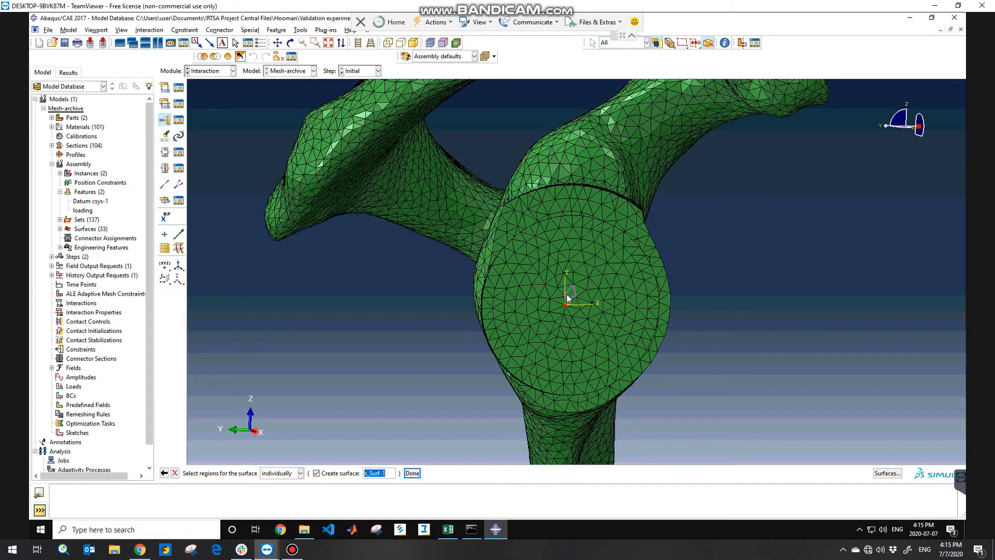
click(299, 473)
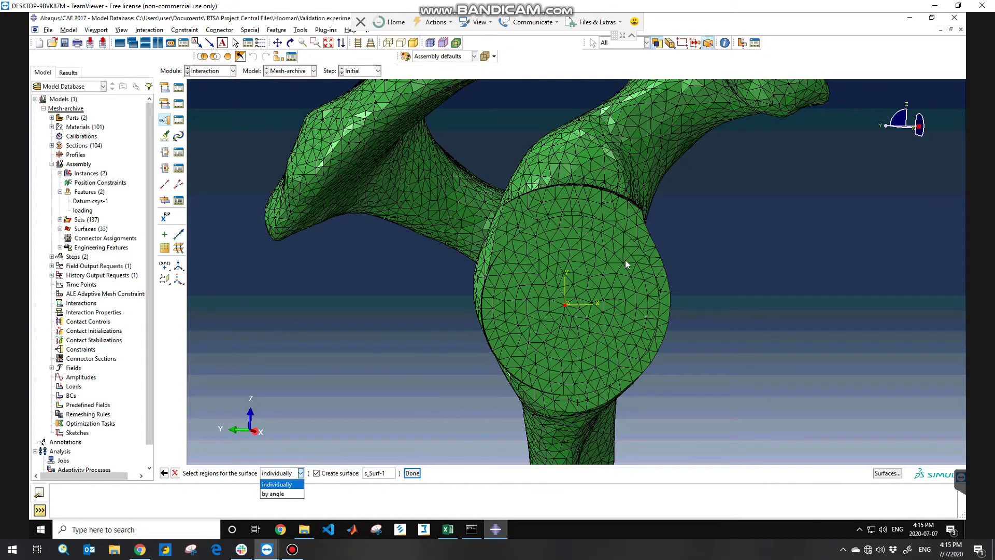
mouse_move(539, 248)
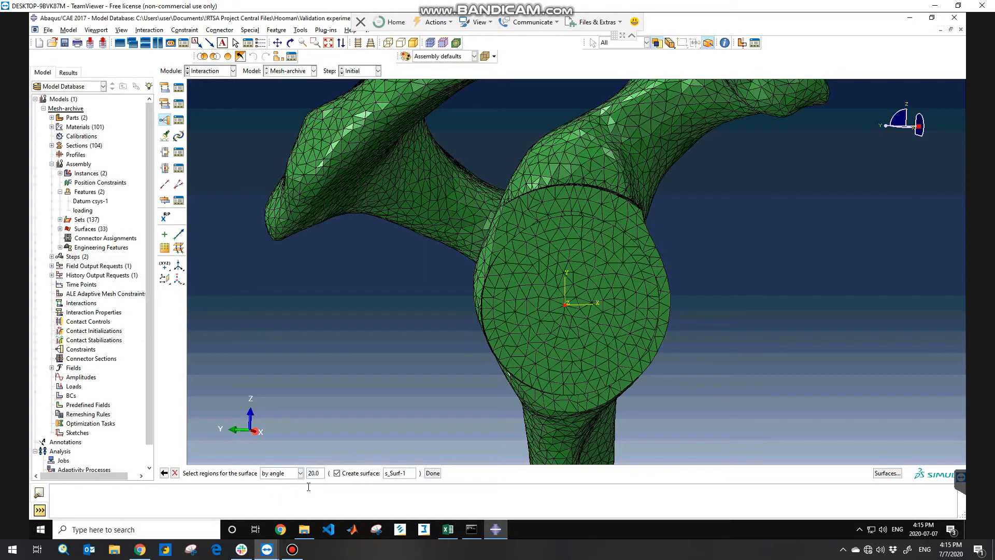
click(571, 308)
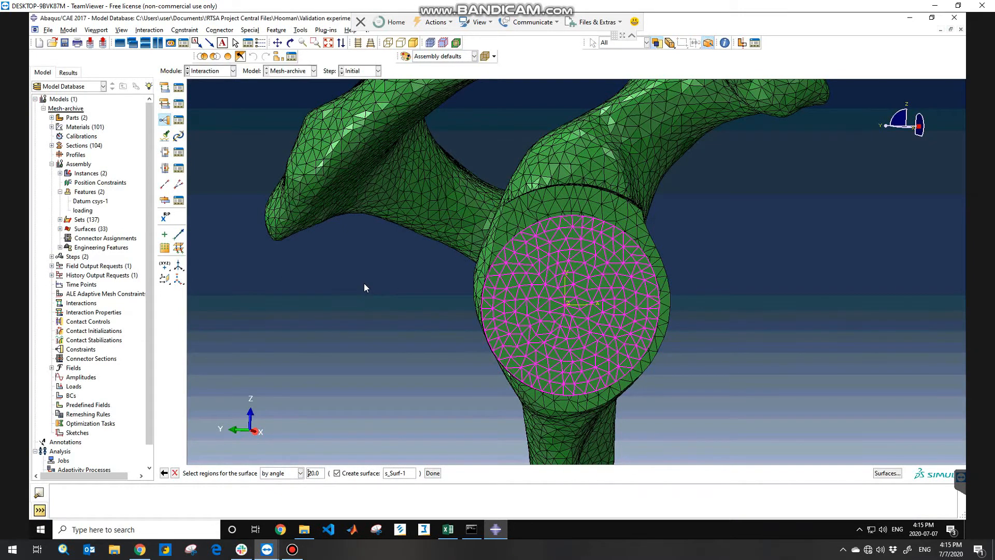
click(432, 472)
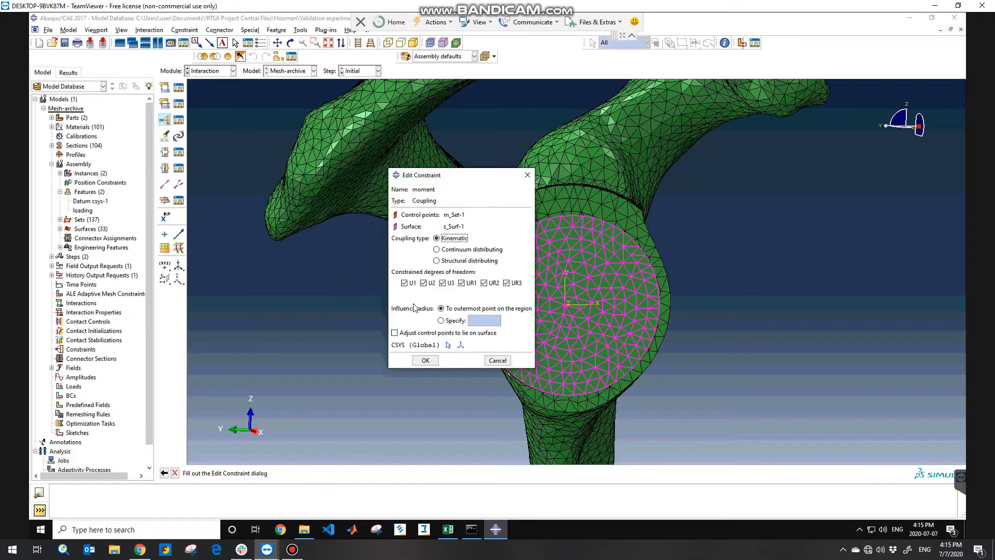
mouse_move(415, 263)
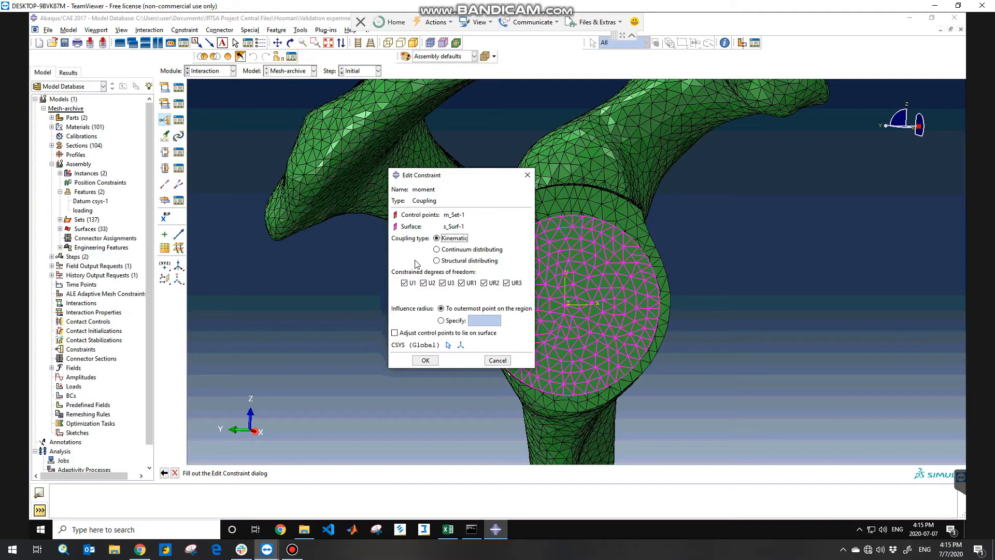
mouse_move(480, 175)
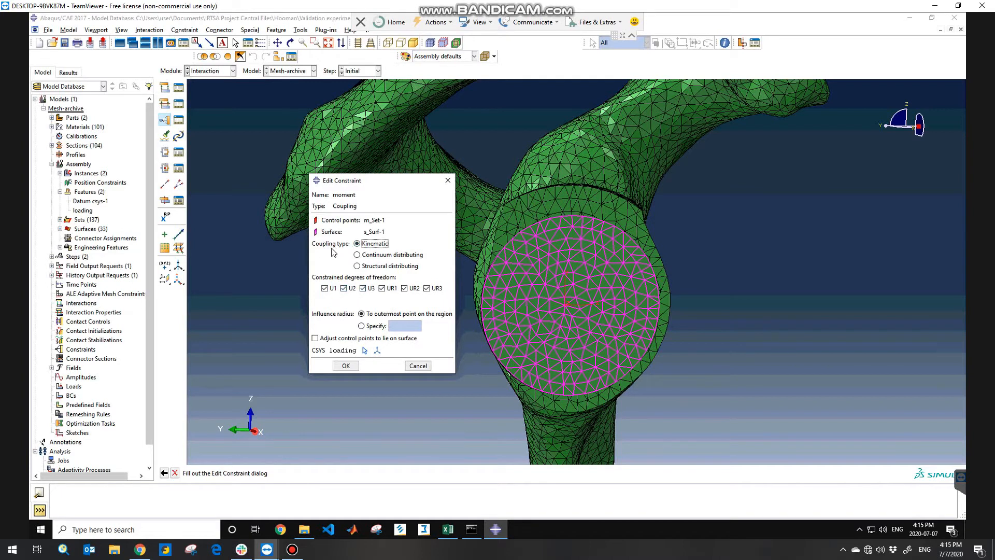
mouse_move(343, 255)
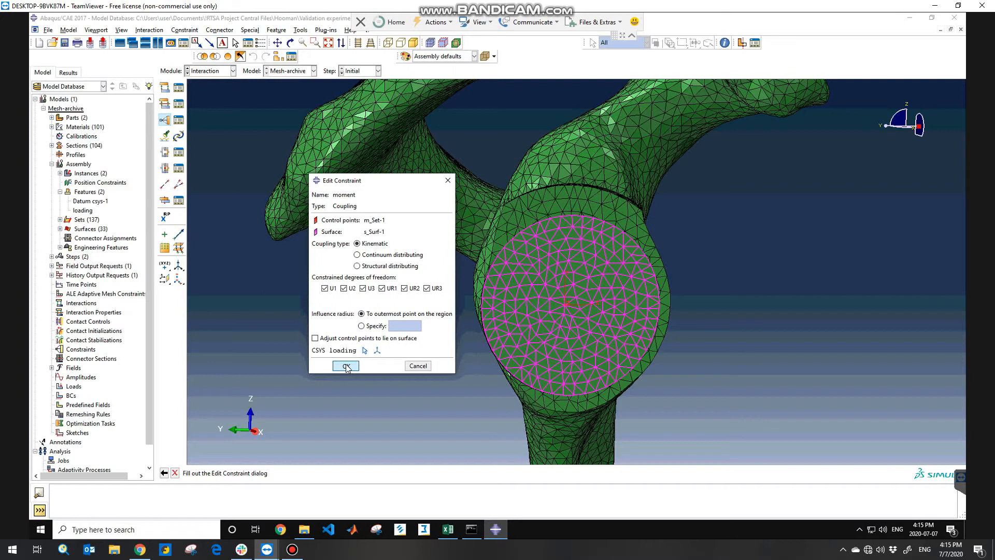
click(345, 365)
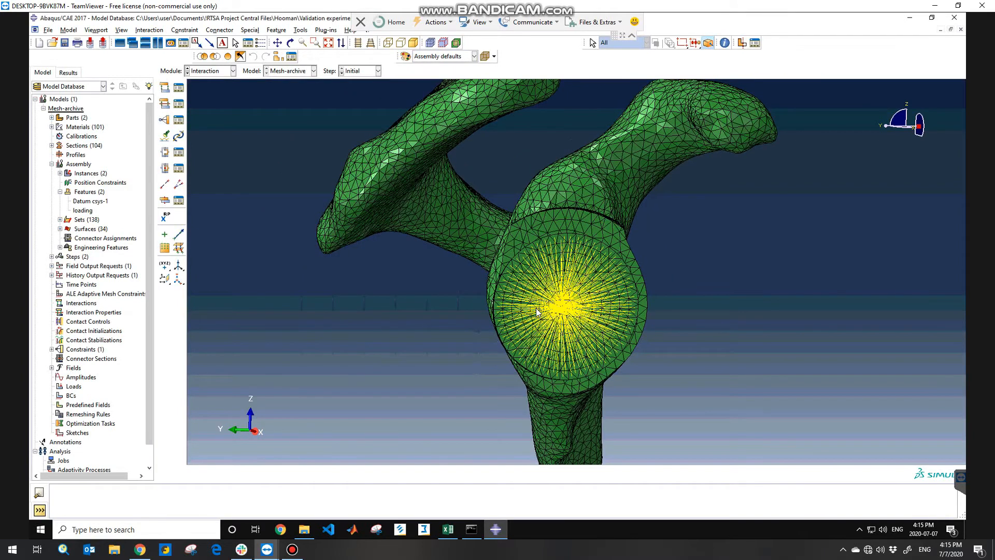
Orbit the view to inspect the 'moment' coupling on the base face
drag(537, 312, 622, 323)
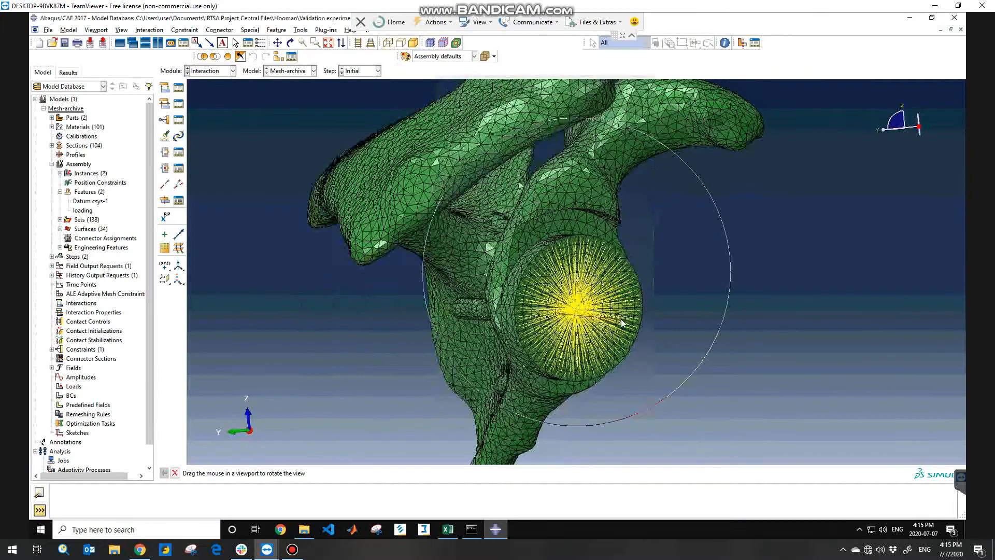
drag(622, 323, 606, 353)
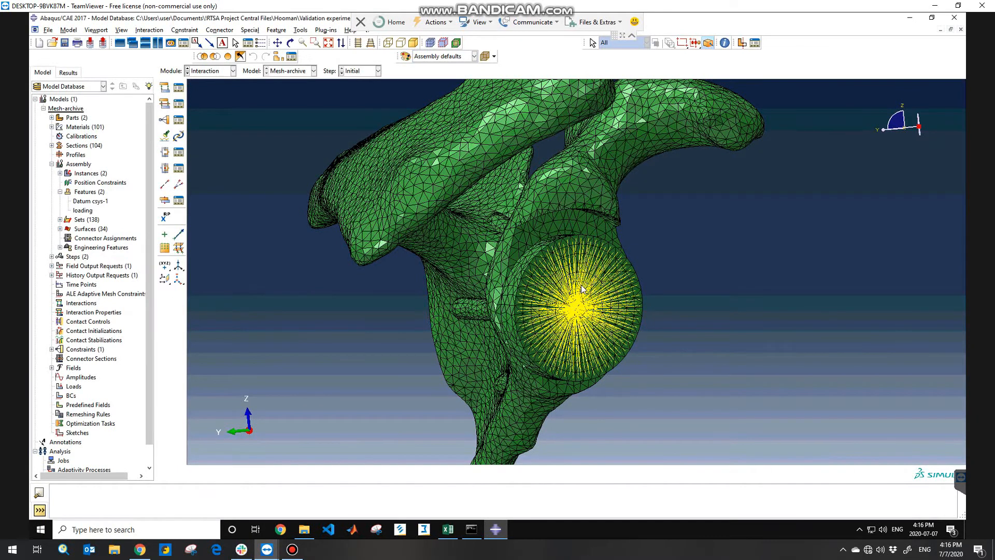
mouse_move(628, 307)
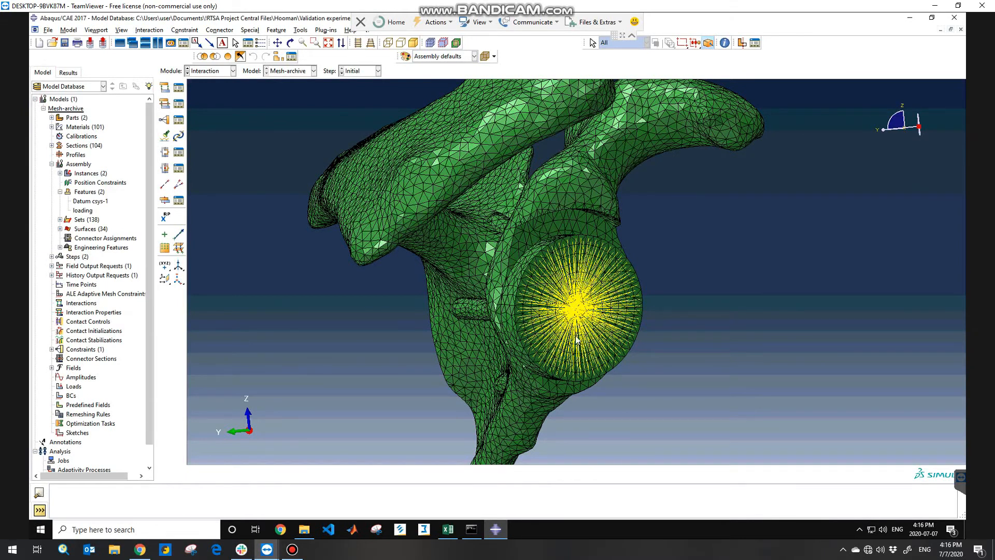
mouse_move(619, 301)
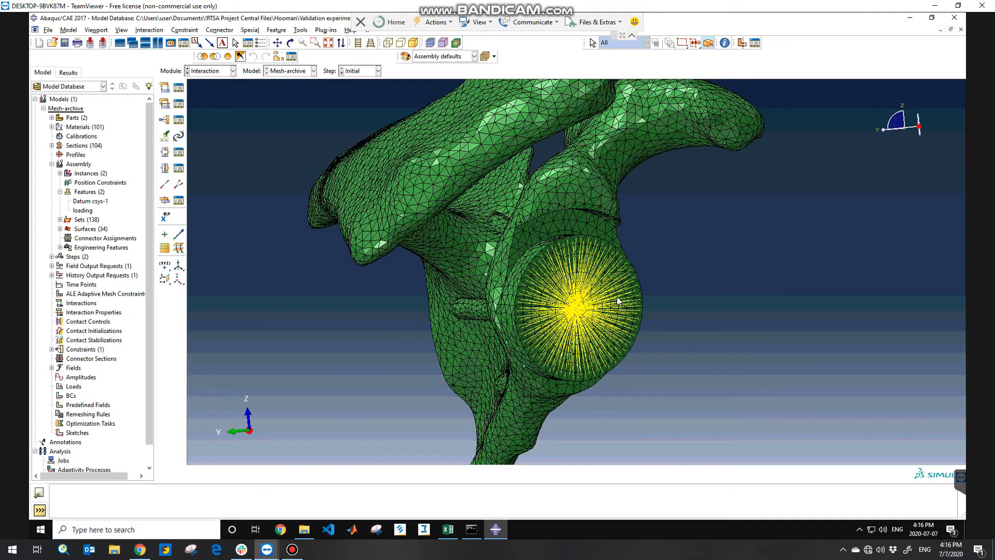
mouse_move(366, 194)
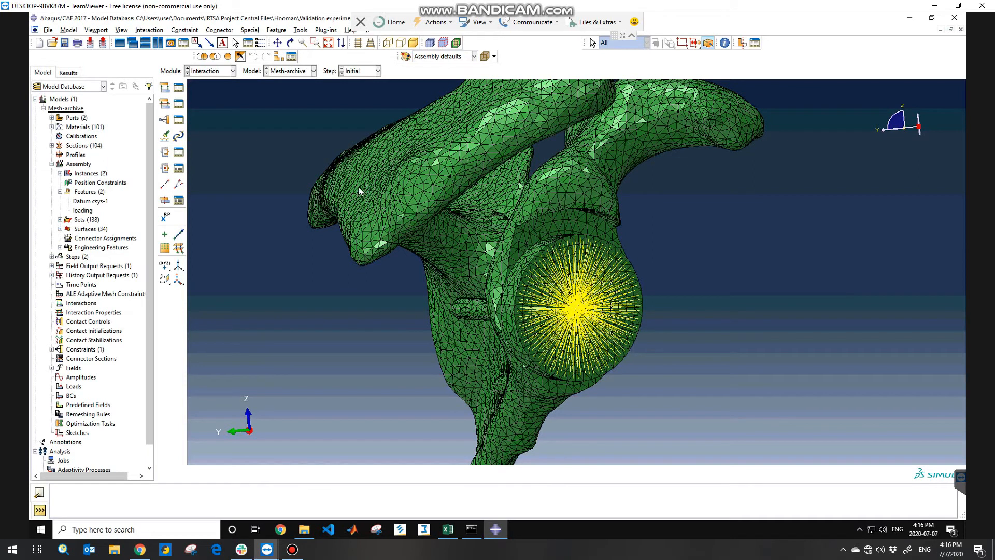
In the Load module, start a Moment load in the Loading step
click(231, 71)
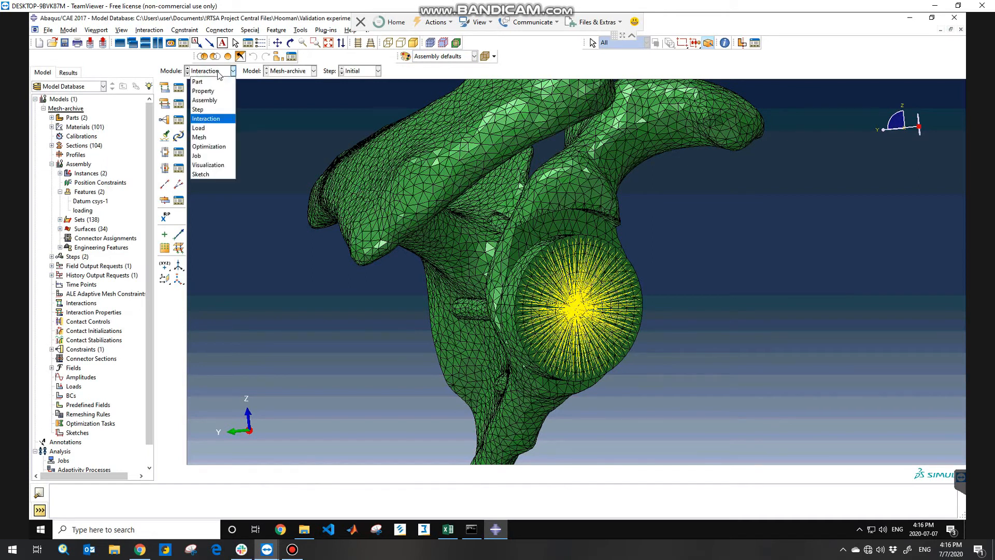
click(198, 128)
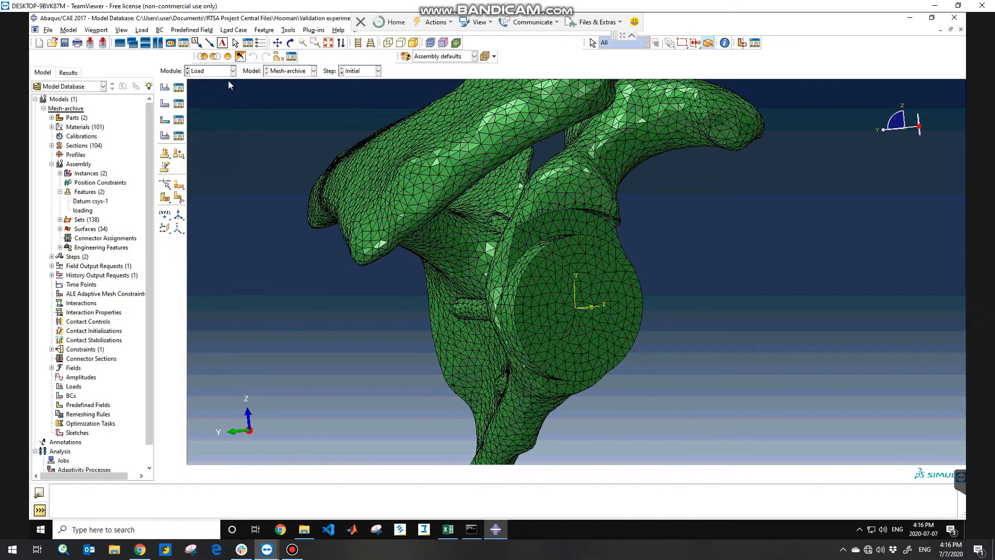
mouse_move(165, 87)
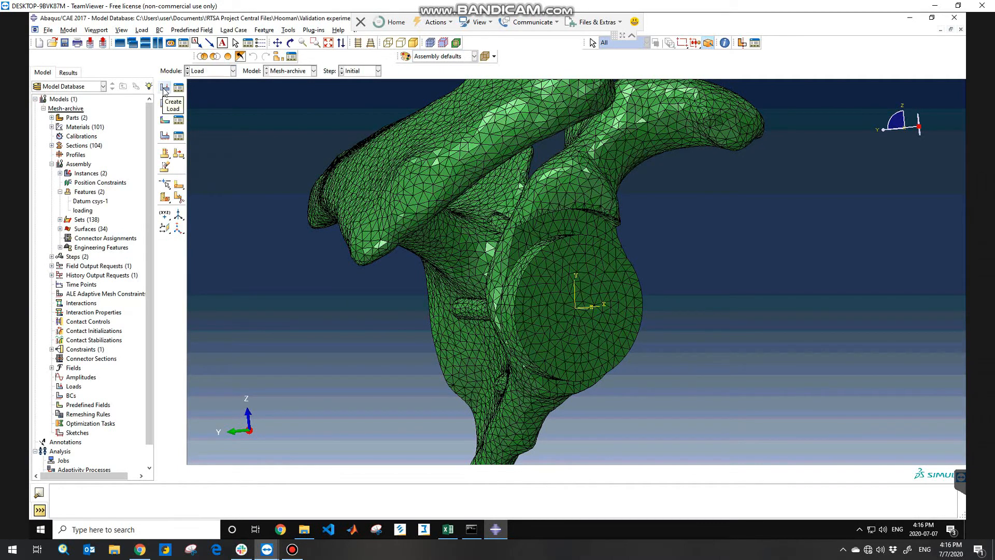
click(165, 87)
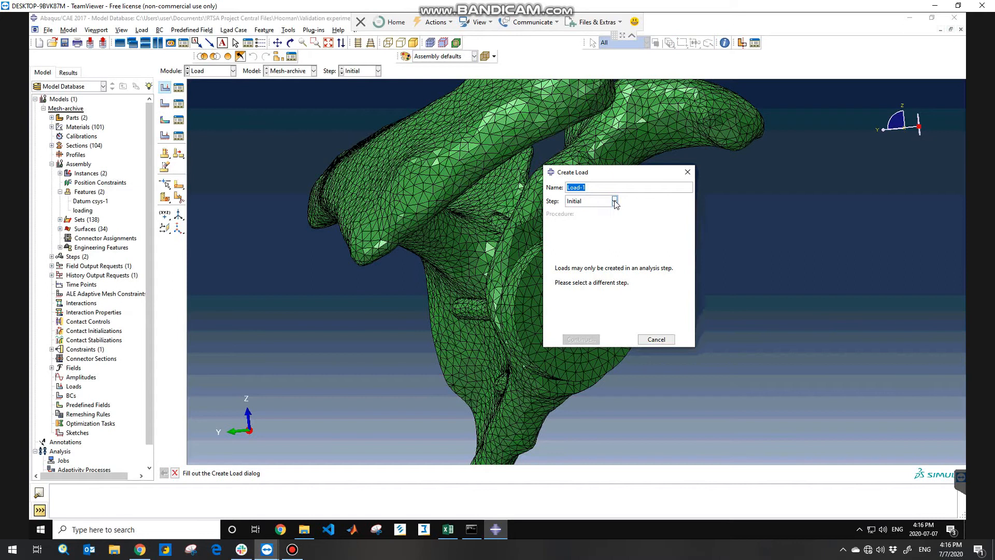
click(614, 201)
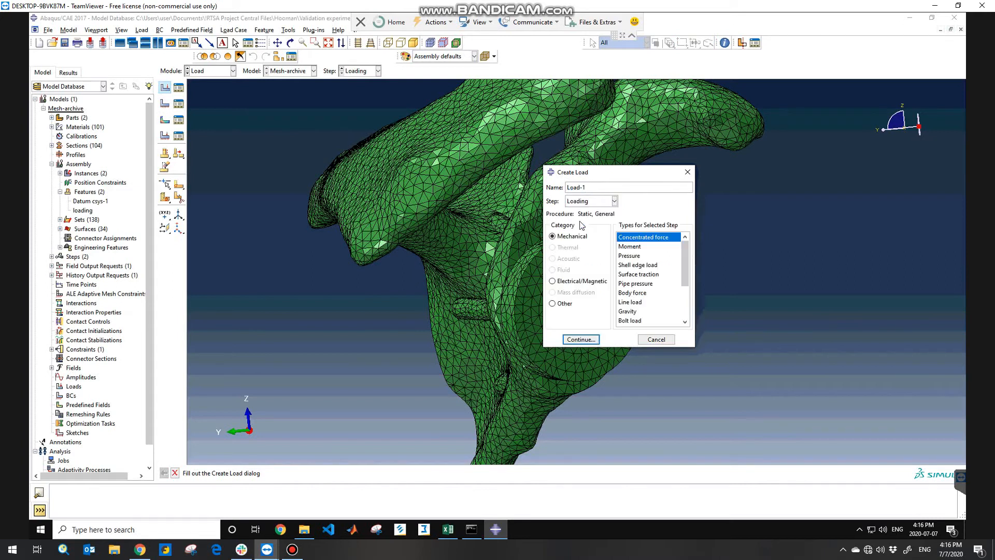
mouse_move(554, 218)
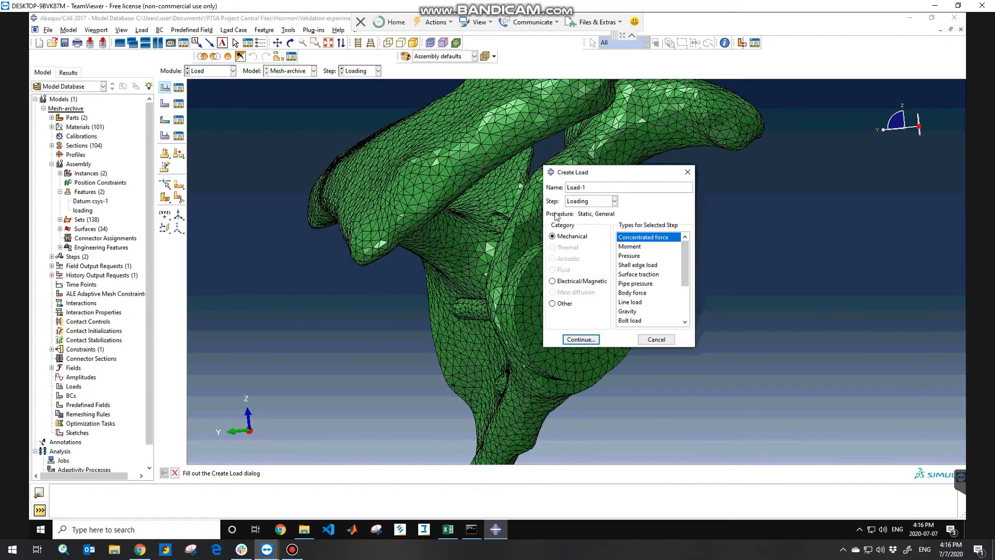
click(629, 246)
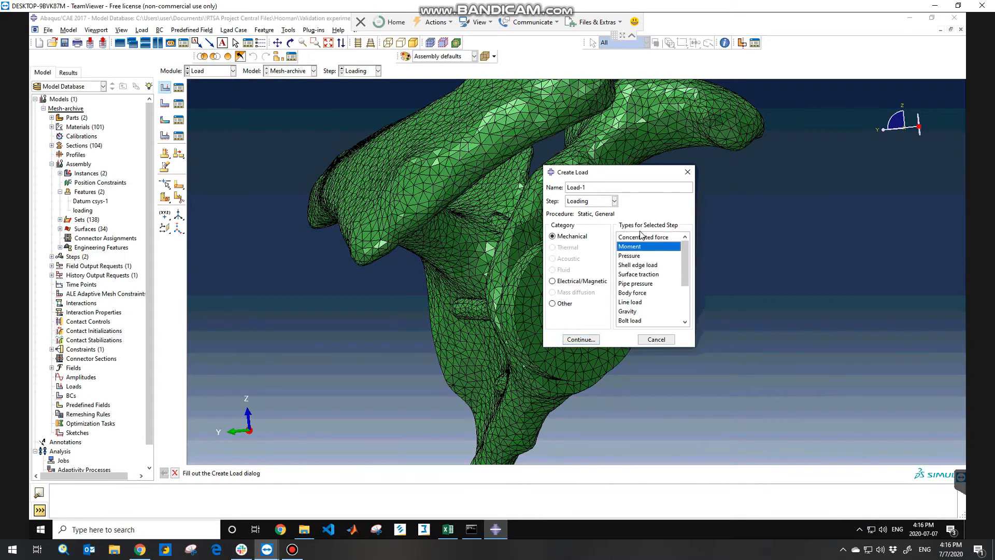
click(580, 339)
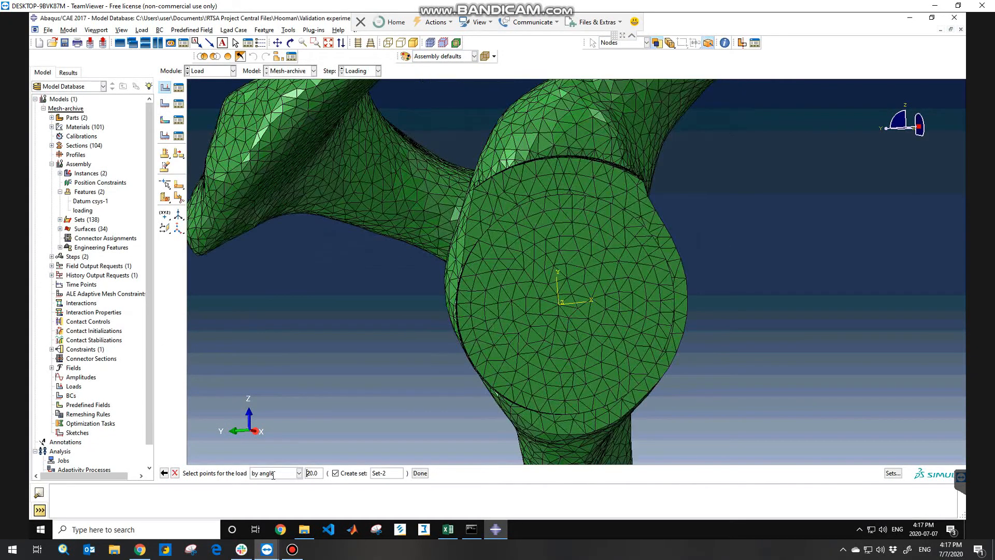
Pick the moment load points individually as Set-2
click(299, 473)
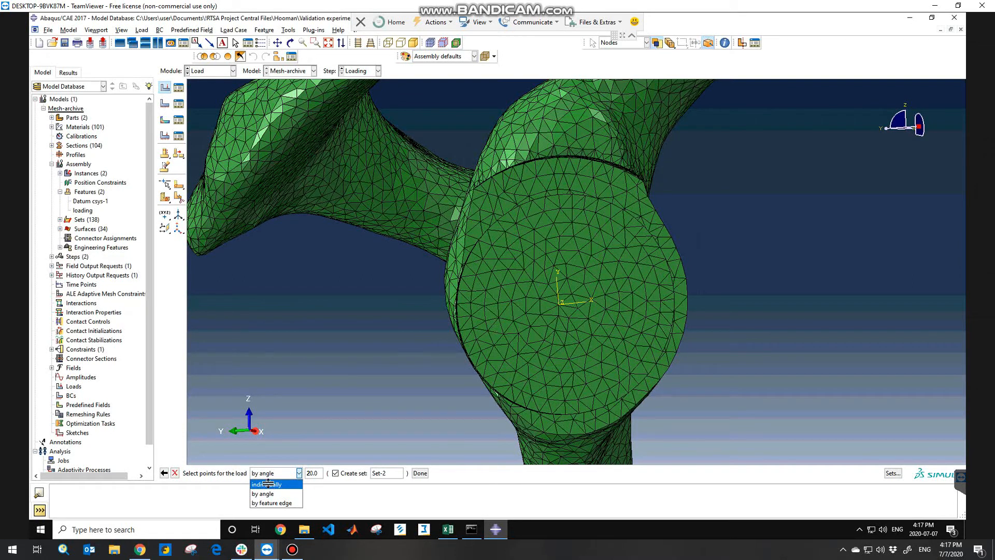
click(269, 484)
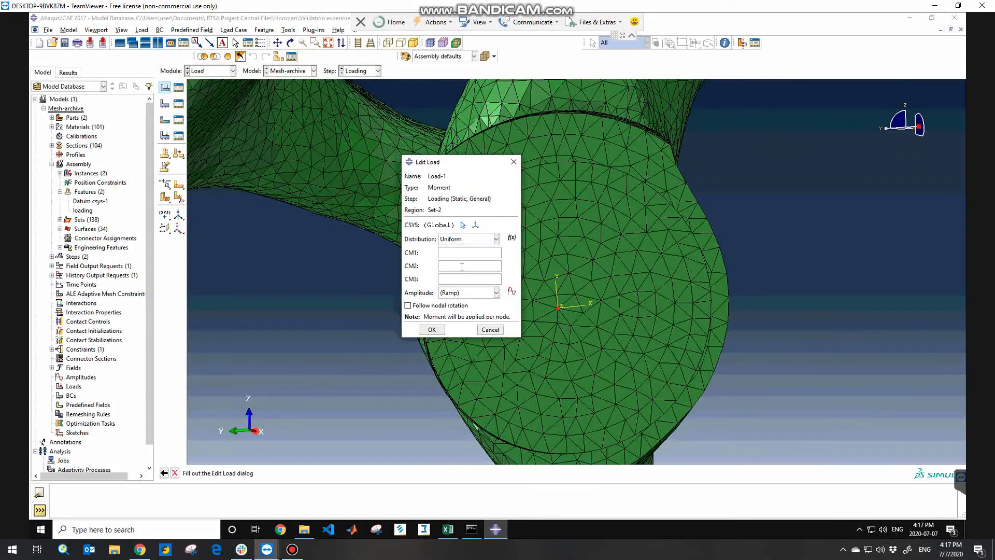
Reference Load-1's moment to the 'loading' datum CSYS instead of Global
drag(431, 161, 374, 164)
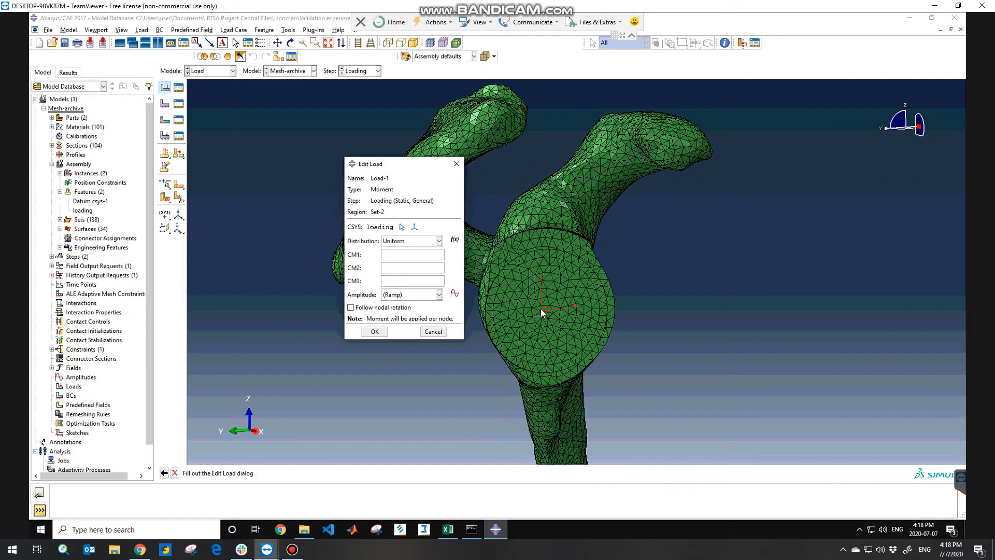
mouse_move(567, 314)
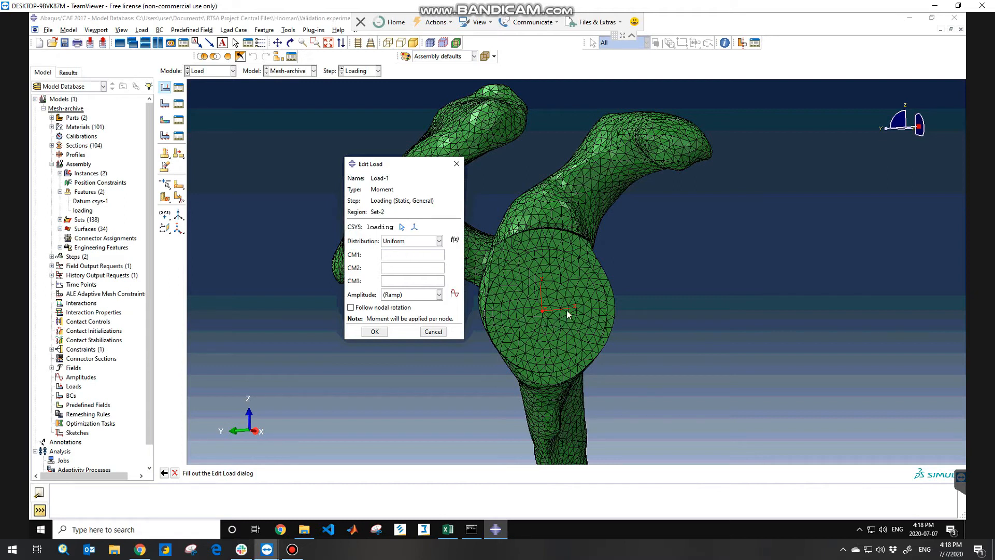
click(410, 254)
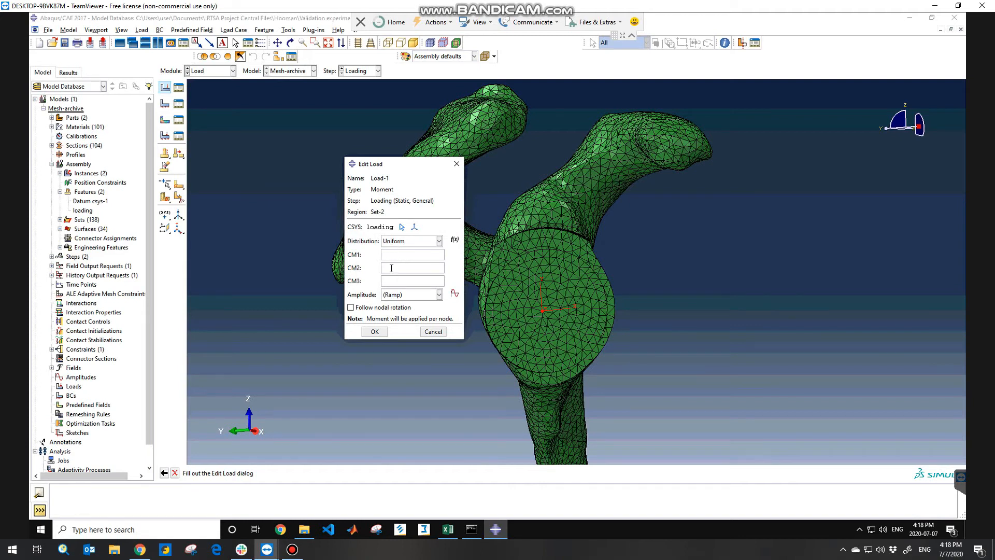
click(412, 254)
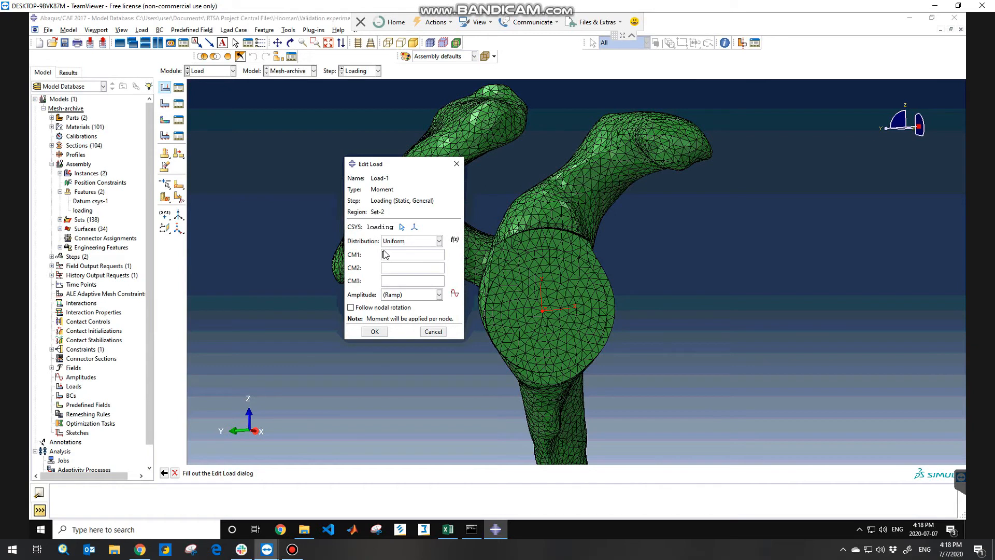
Enter moment components CM1 = 8175, with CM2 and CM3 zero
click(409, 254)
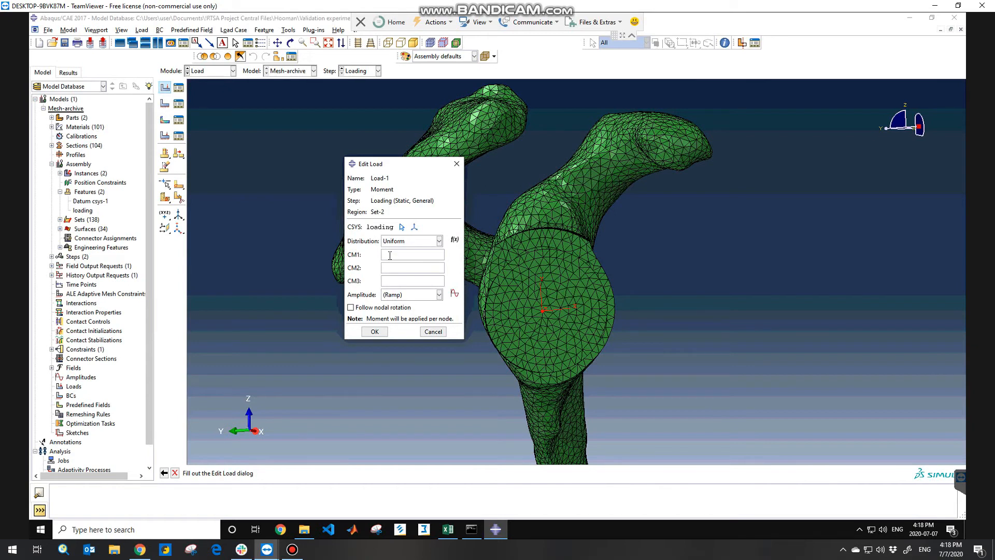
text(8175)
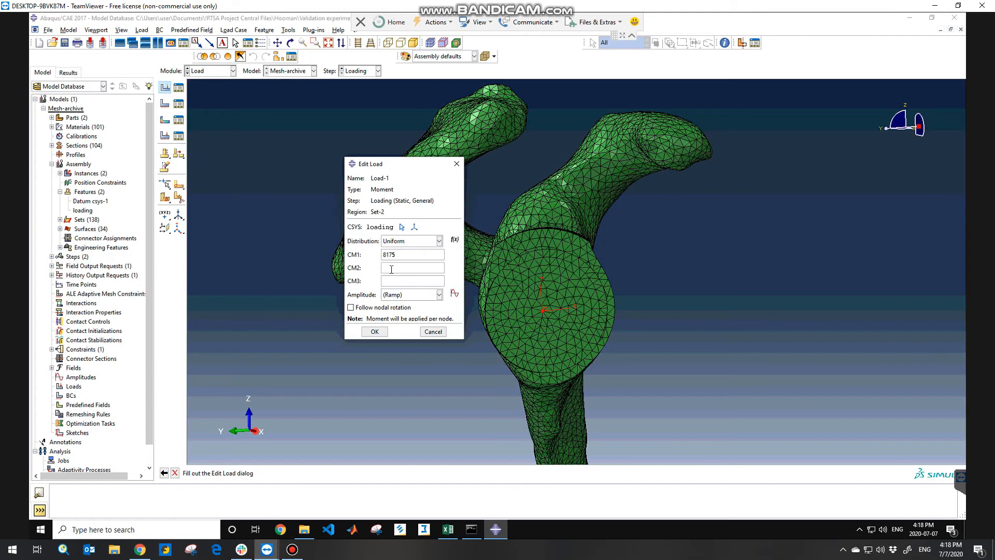
text(0)
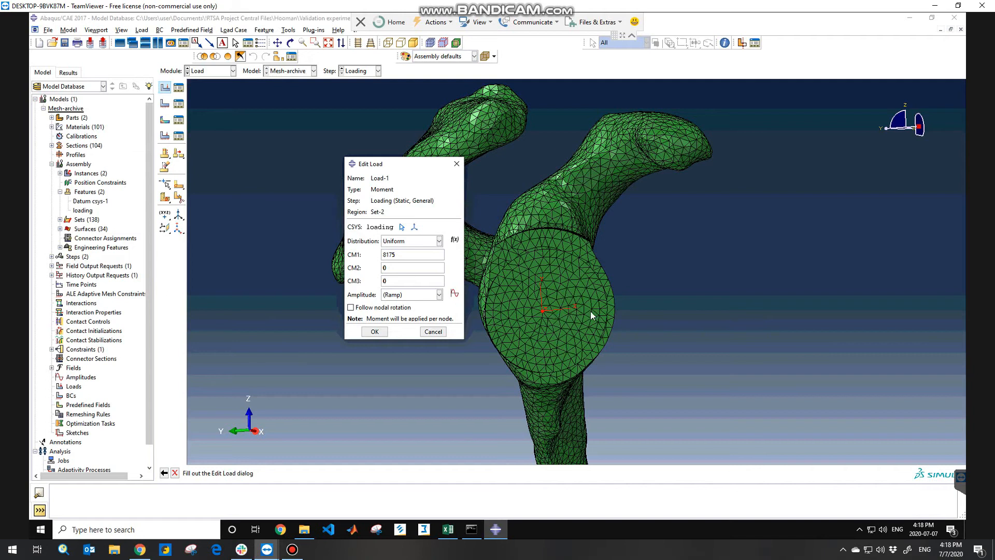
mouse_move(562, 315)
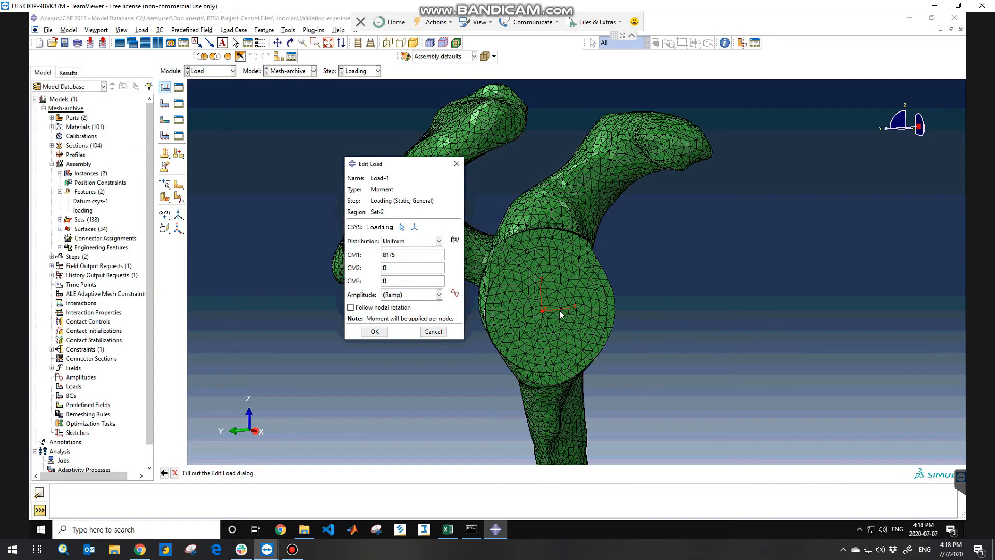
mouse_move(549, 425)
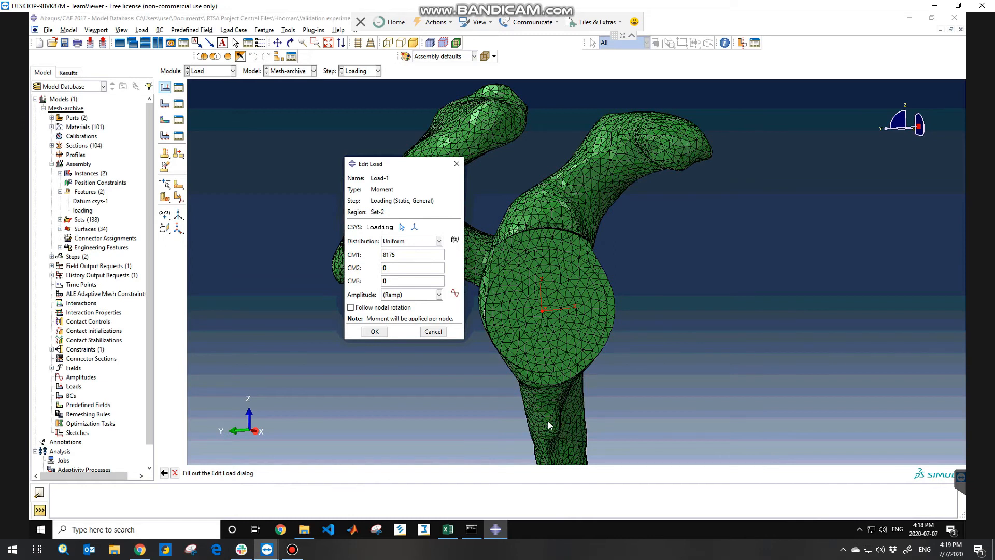
mouse_move(560, 443)
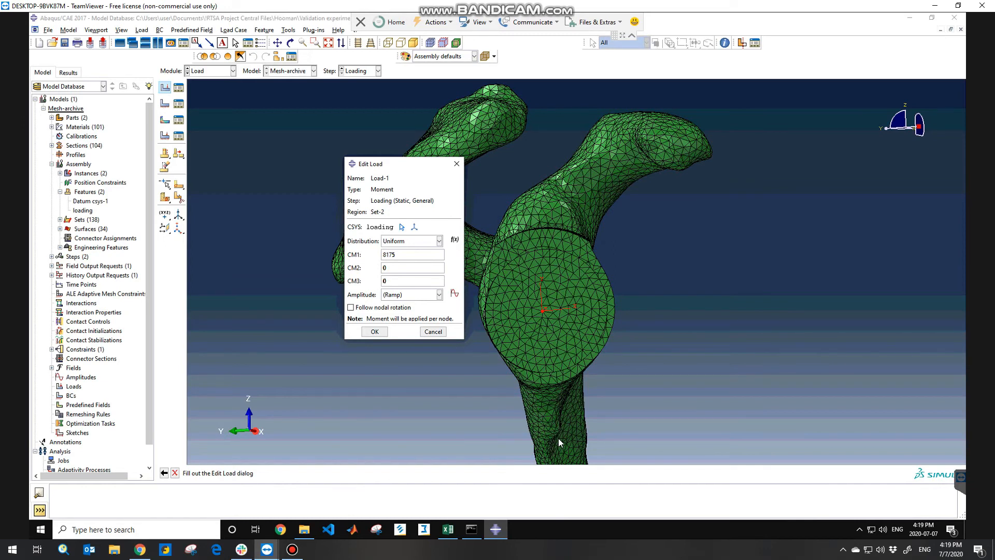
mouse_move(539, 385)
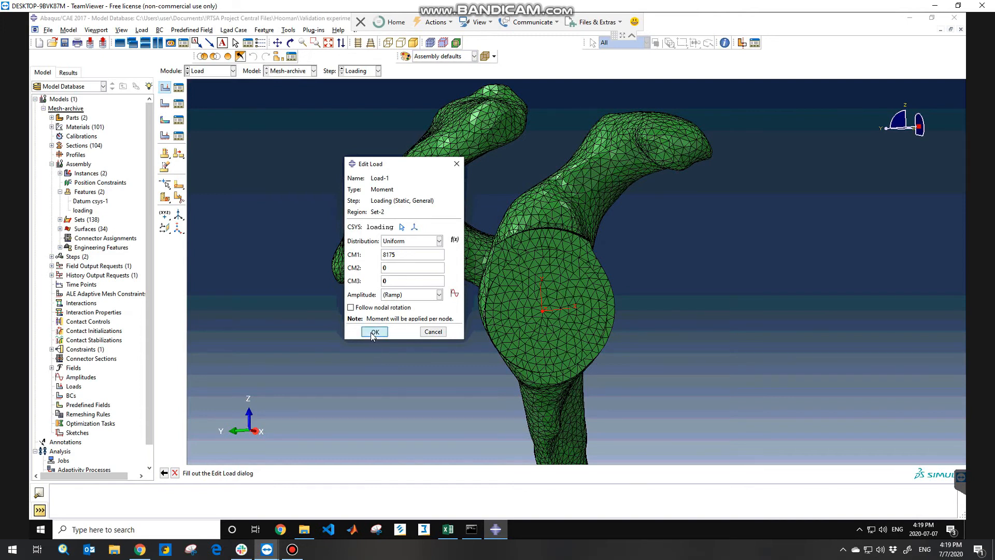
Confirm the Edit Load dialog to create Load-1
click(374, 332)
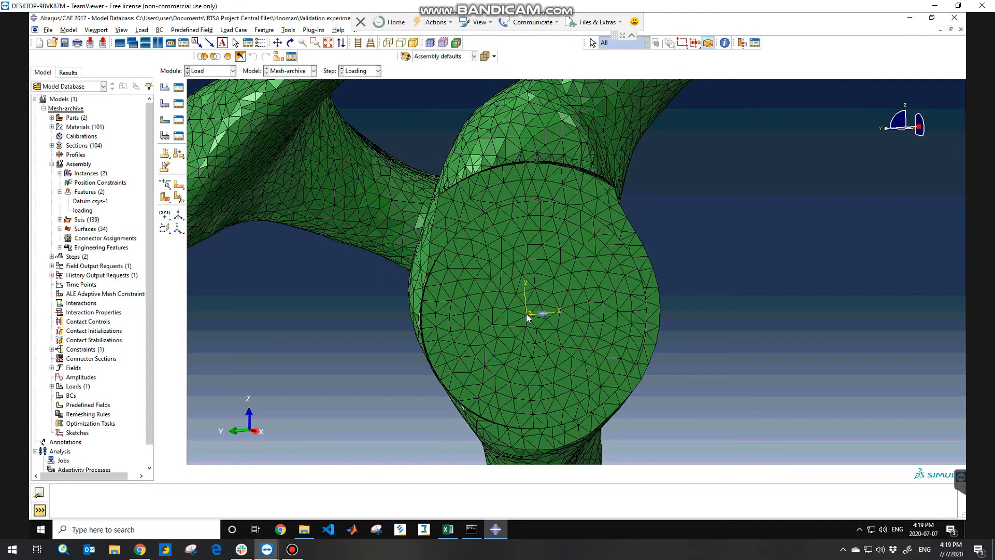
mouse_move(527, 319)
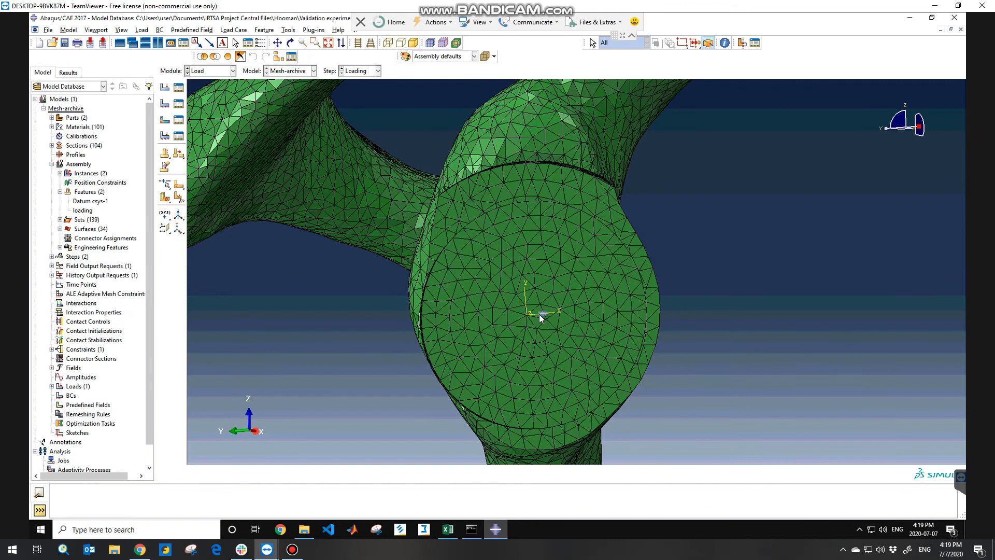
mouse_move(541, 320)
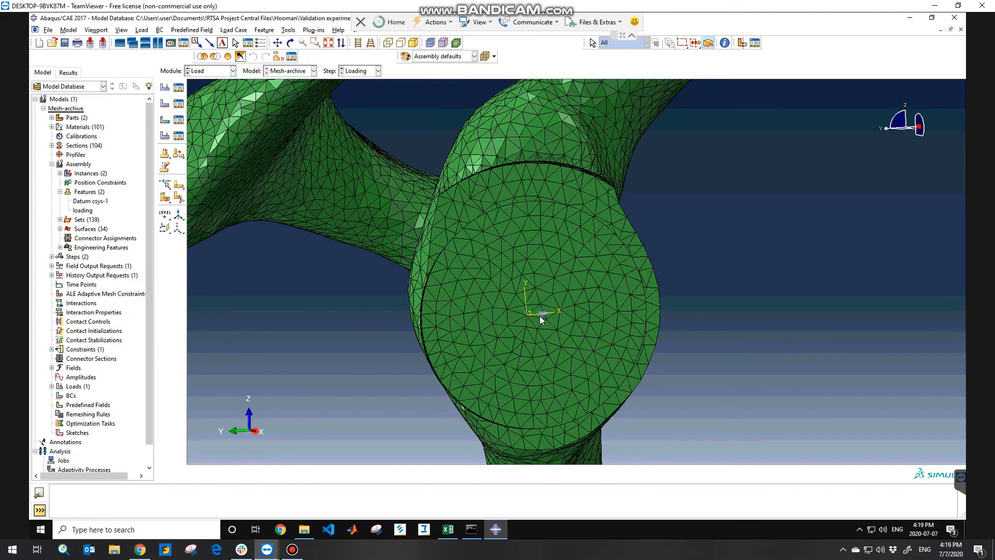
mouse_move(542, 319)
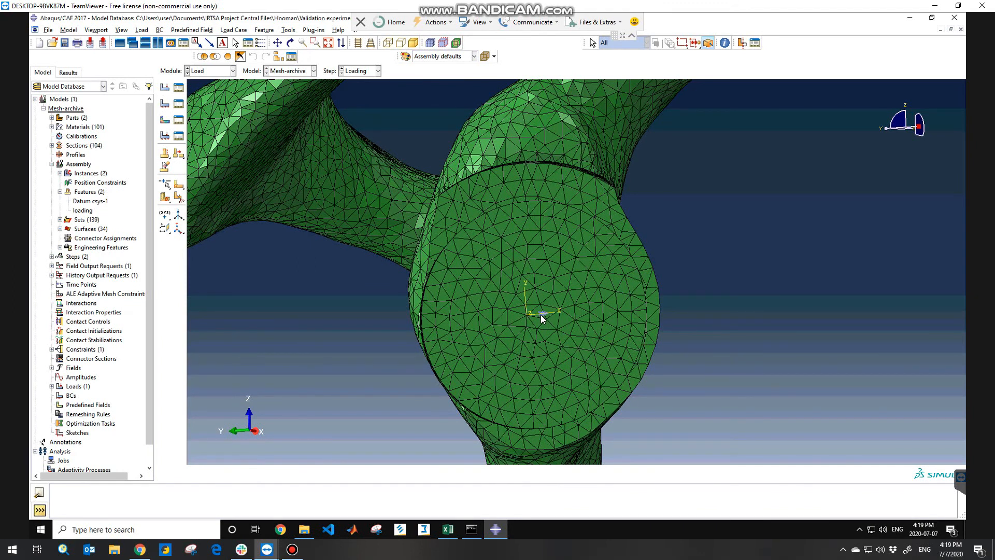